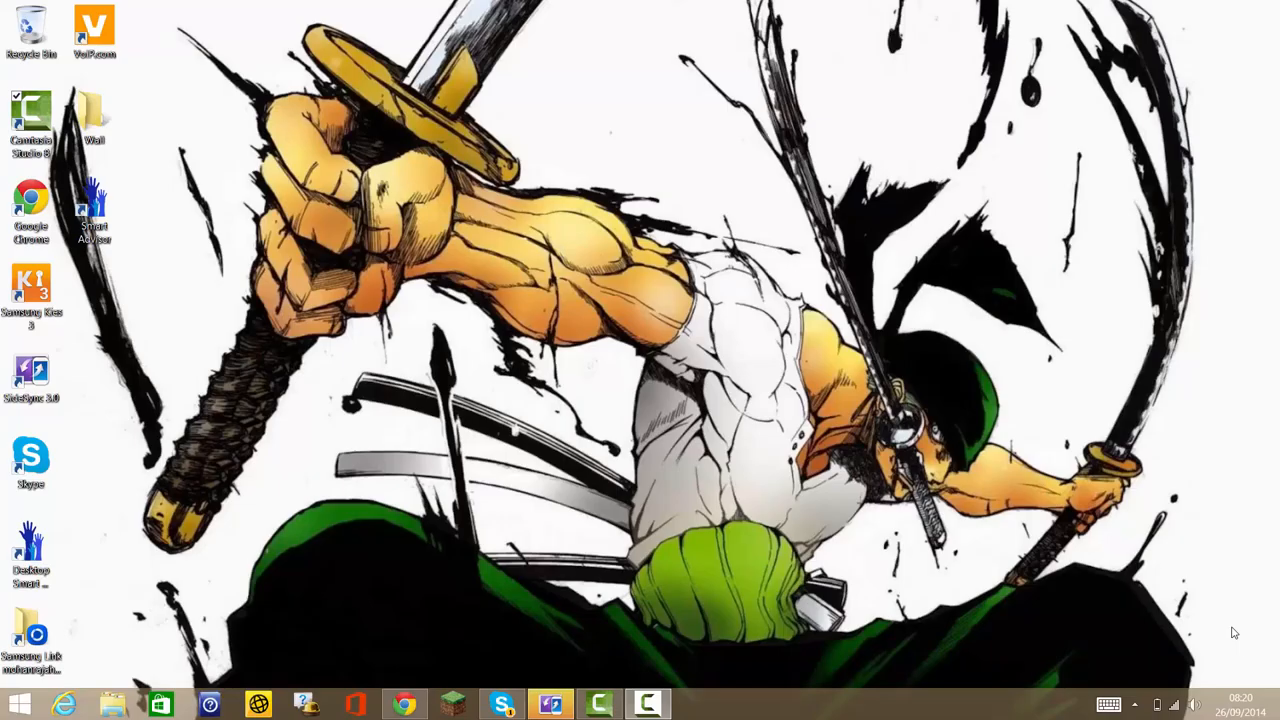
mouse_move(1227, 617)
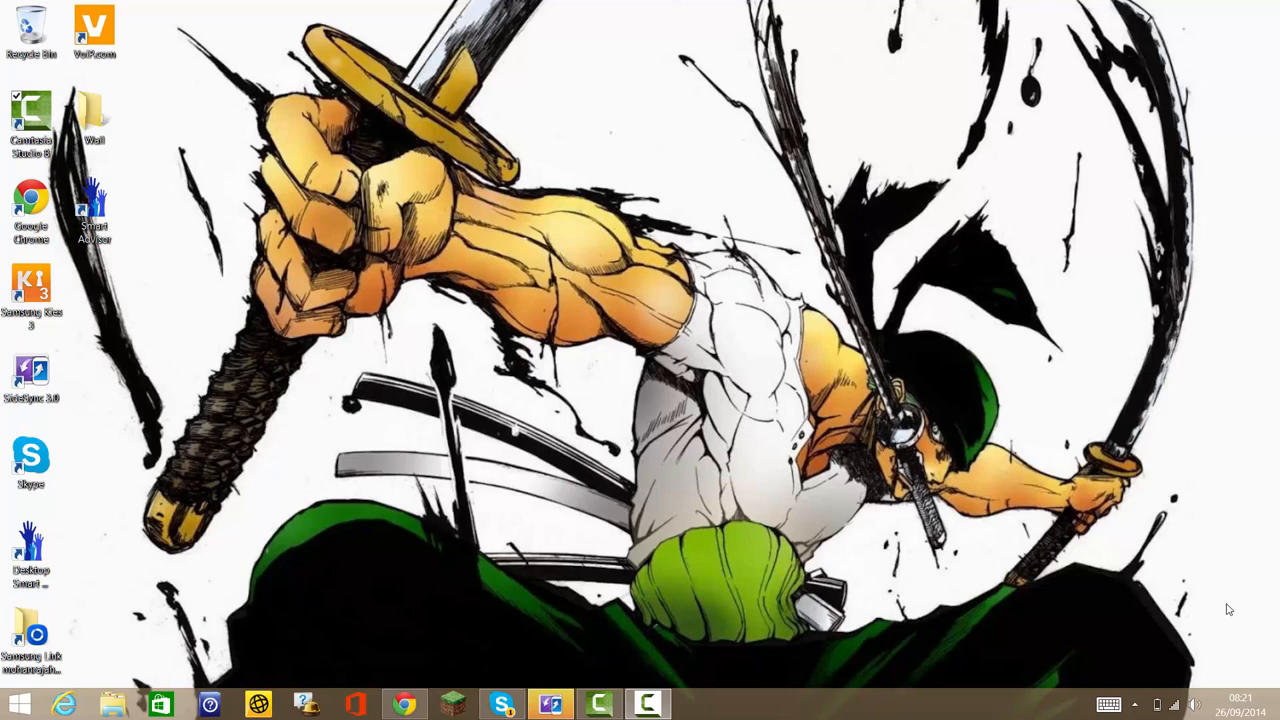
mouse_move(1148, 643)
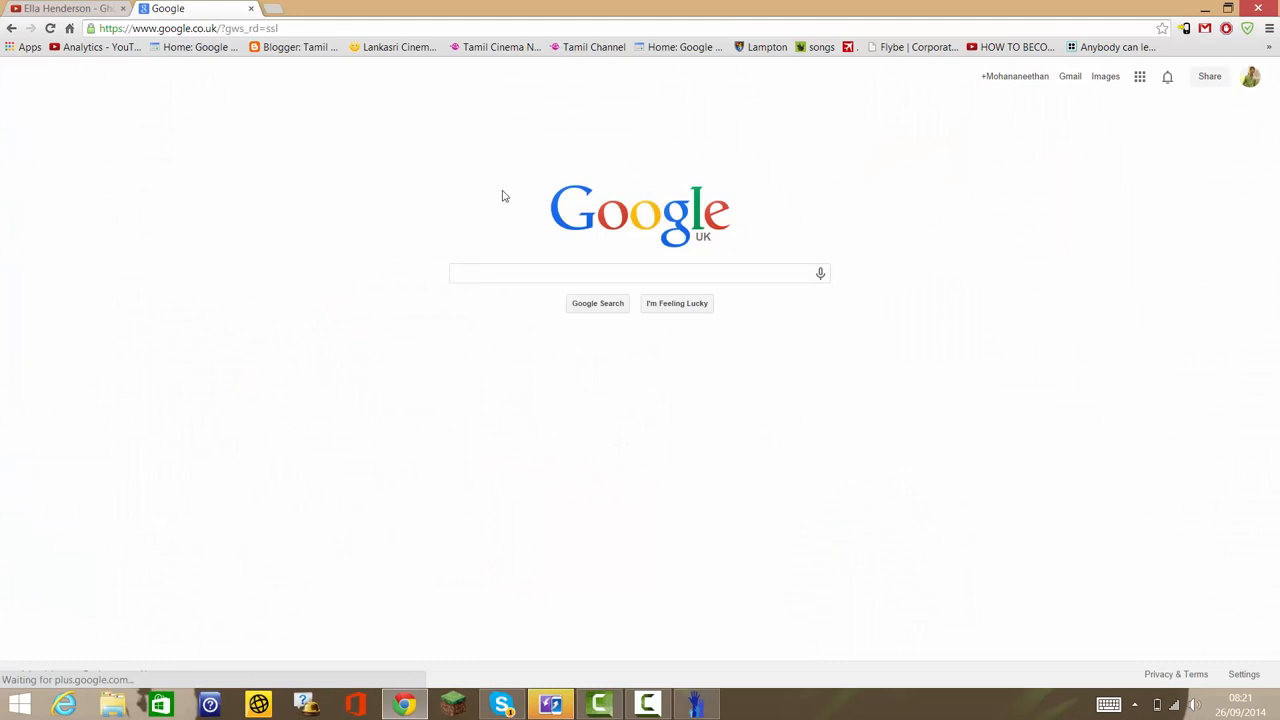
mouse_move(528, 205)
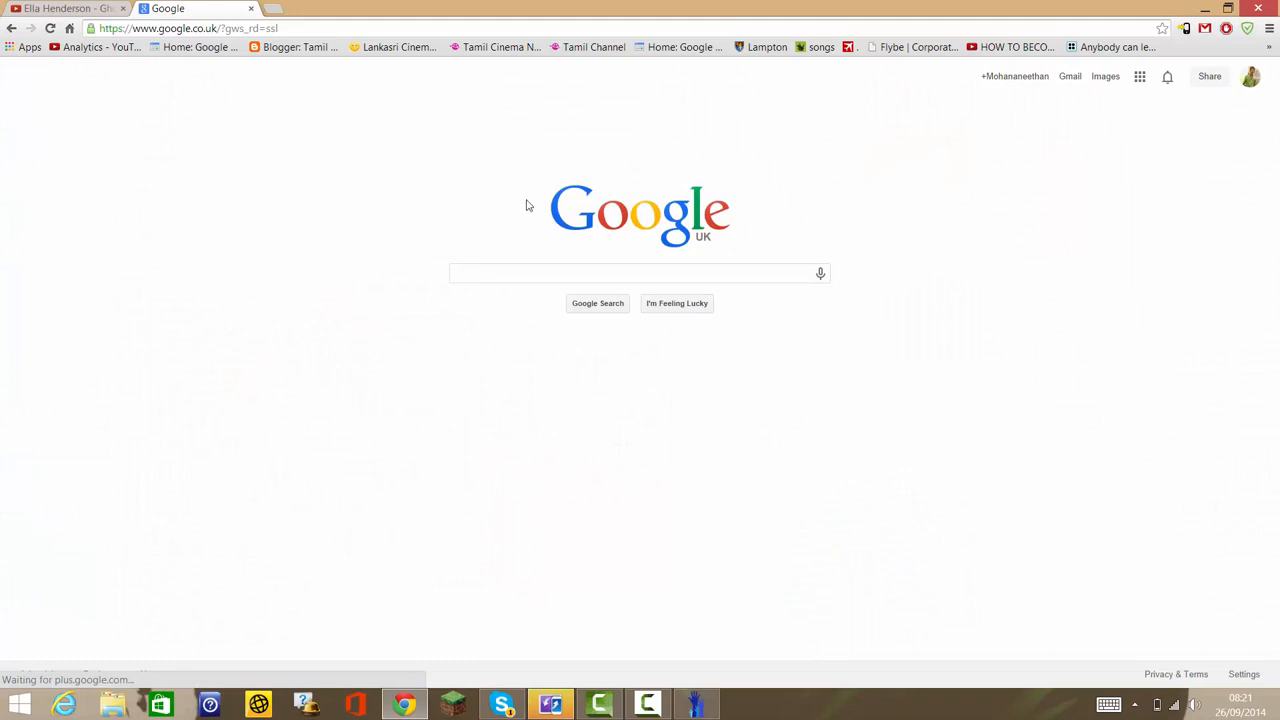
mouse_move(607, 289)
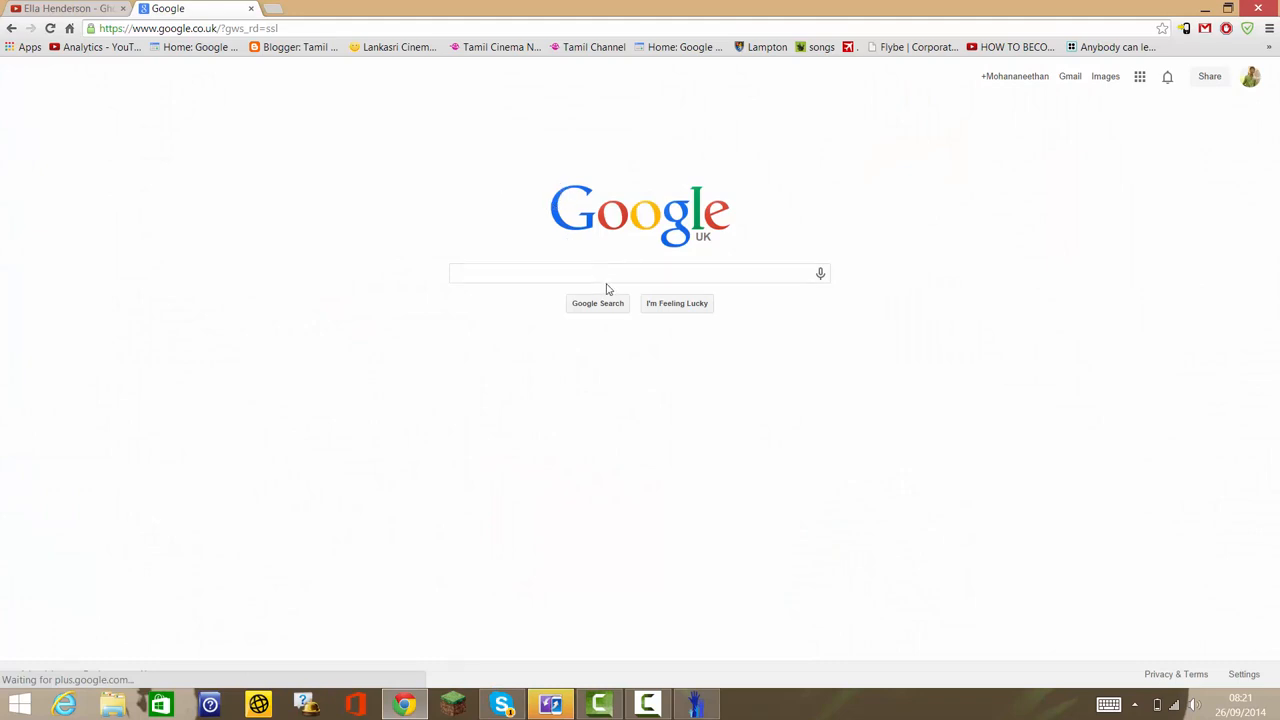
Search Google for 'chrome store' using the search box suggestion
left_click(615, 273)
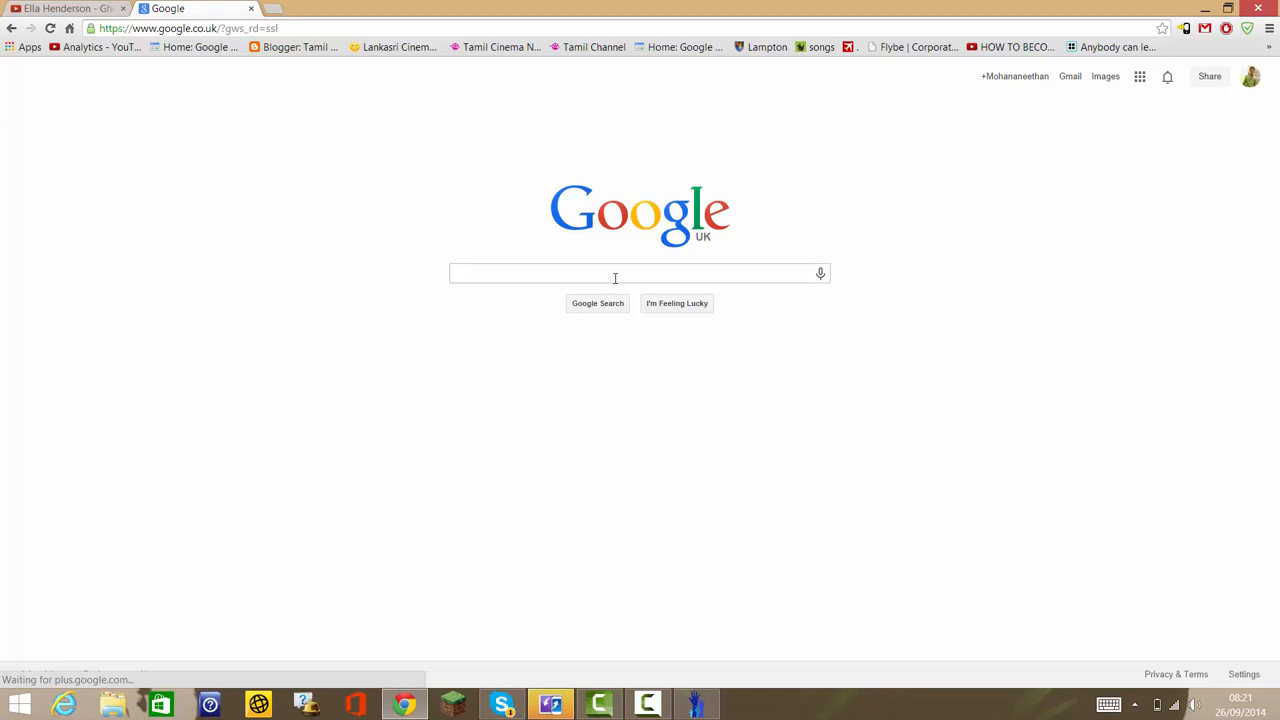
left_click(639, 273)
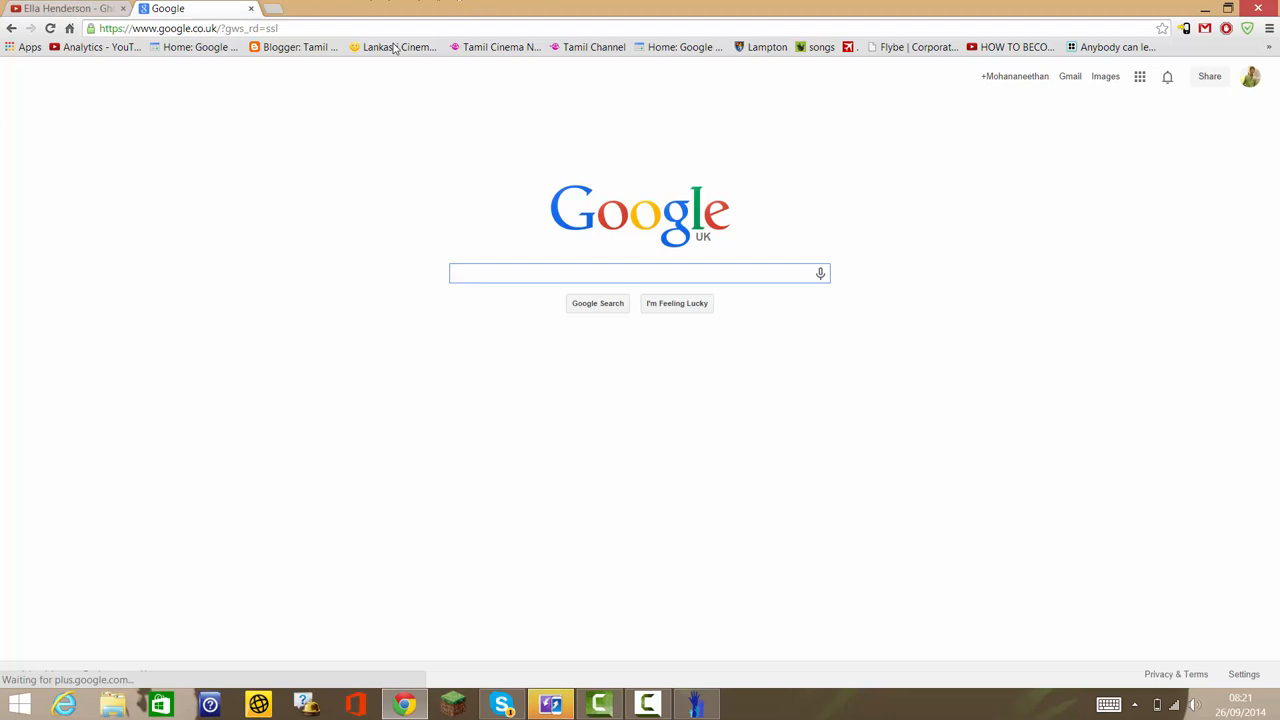
mouse_move(635, 270)
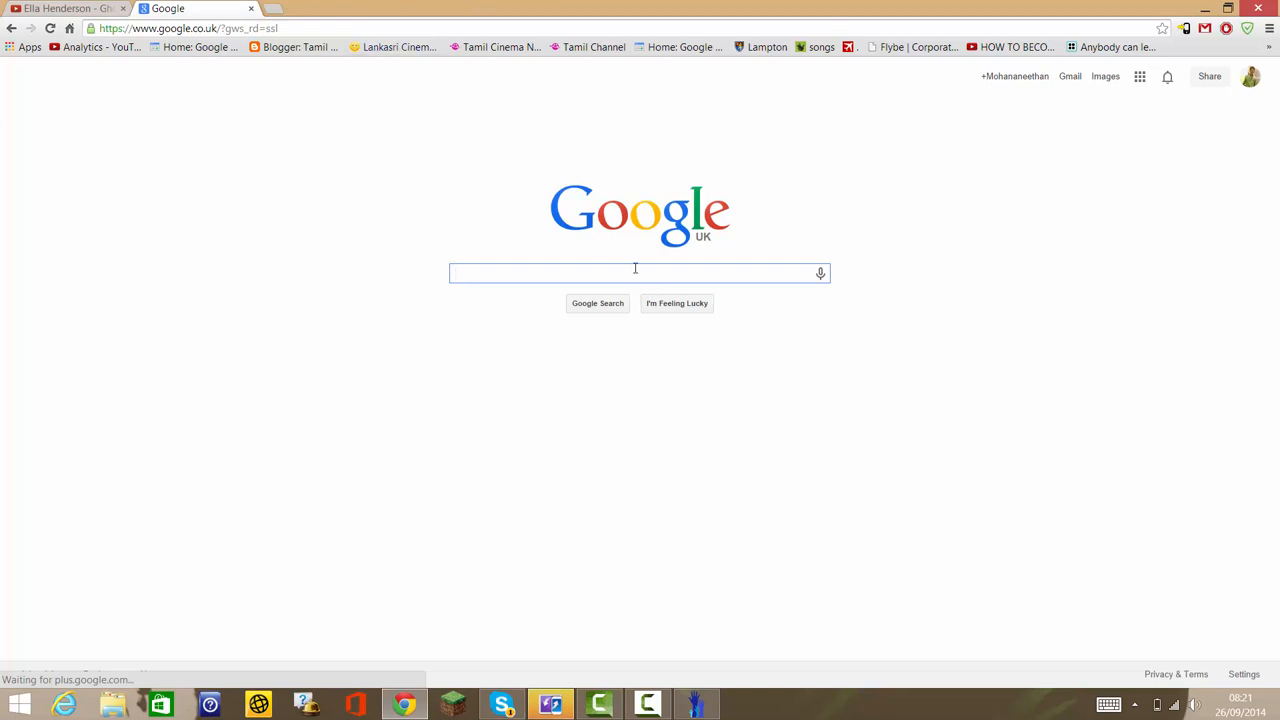
type("goo")
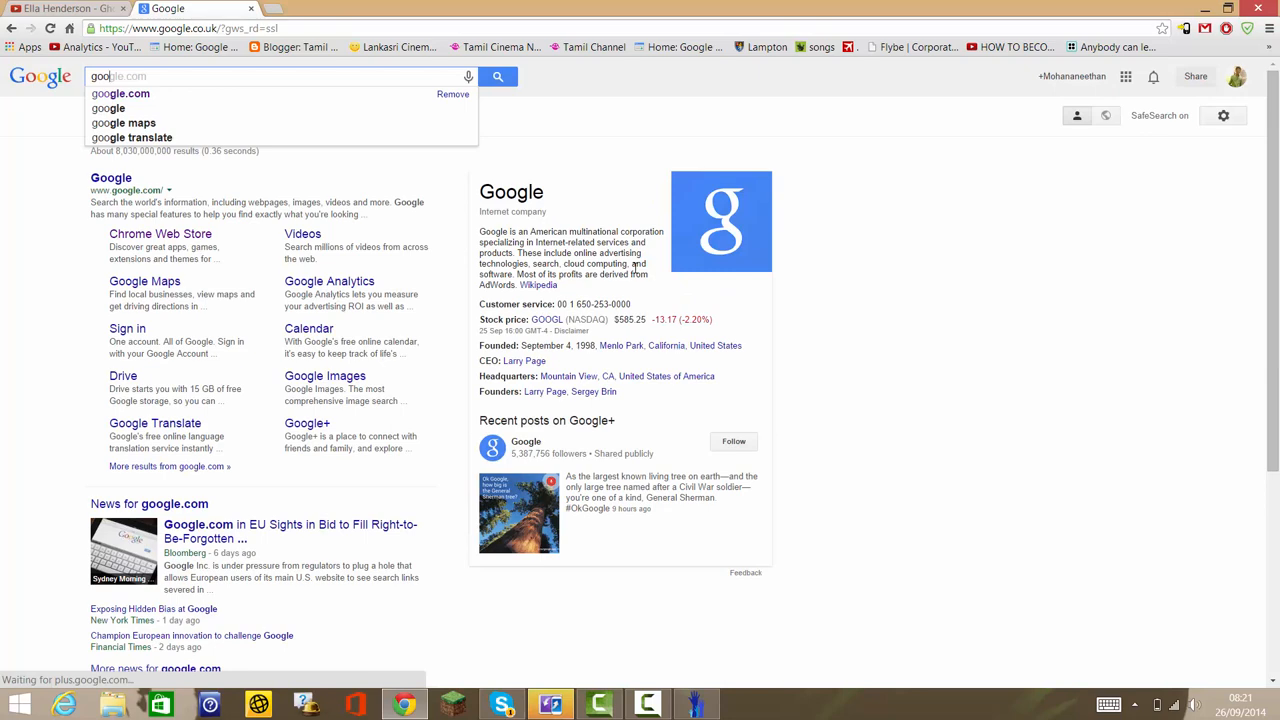
type("chrome")
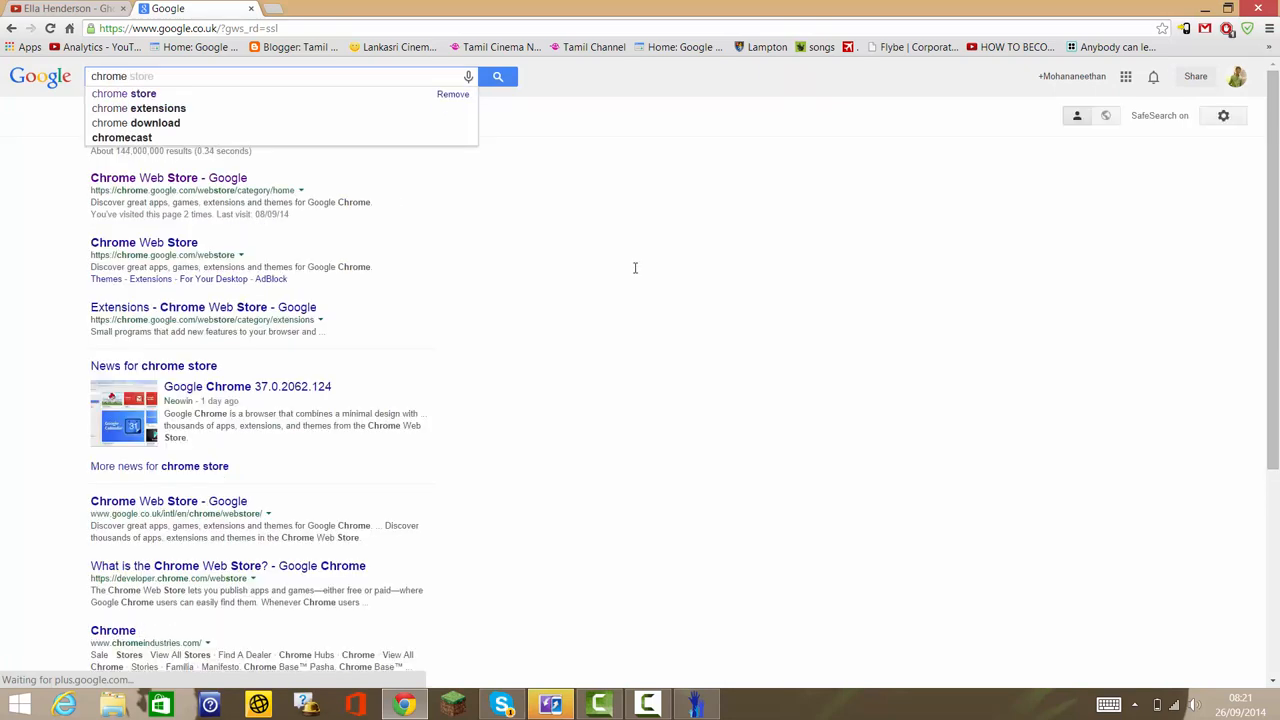
left_click(124, 93)
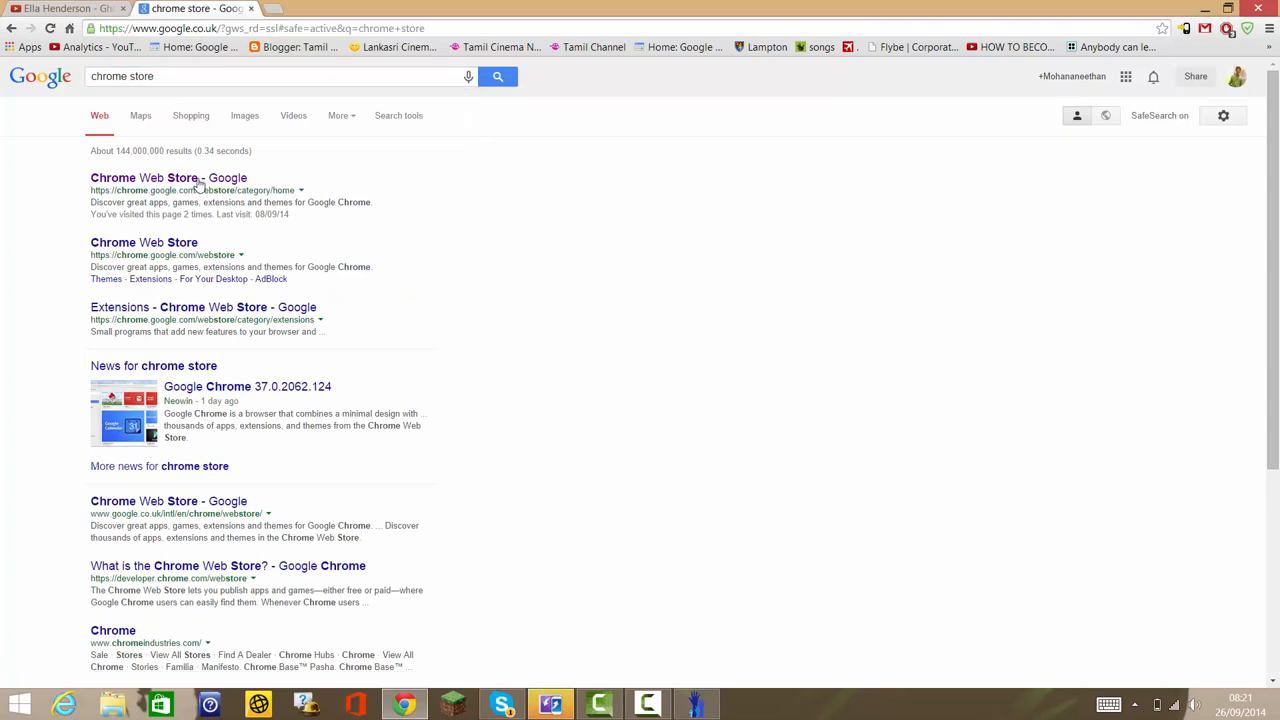
Open the Chrome Web Store, search for 'ad block' and filter results to Extensions
left_click(168, 178)
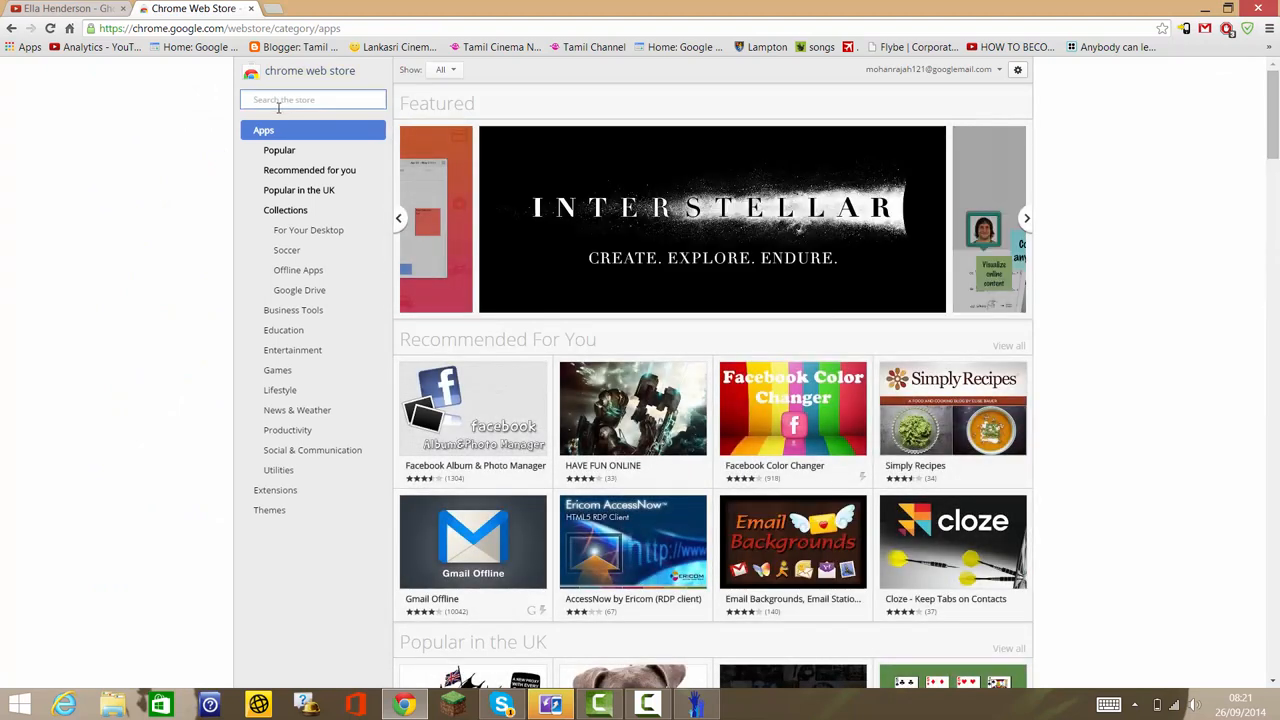
type("ad block")
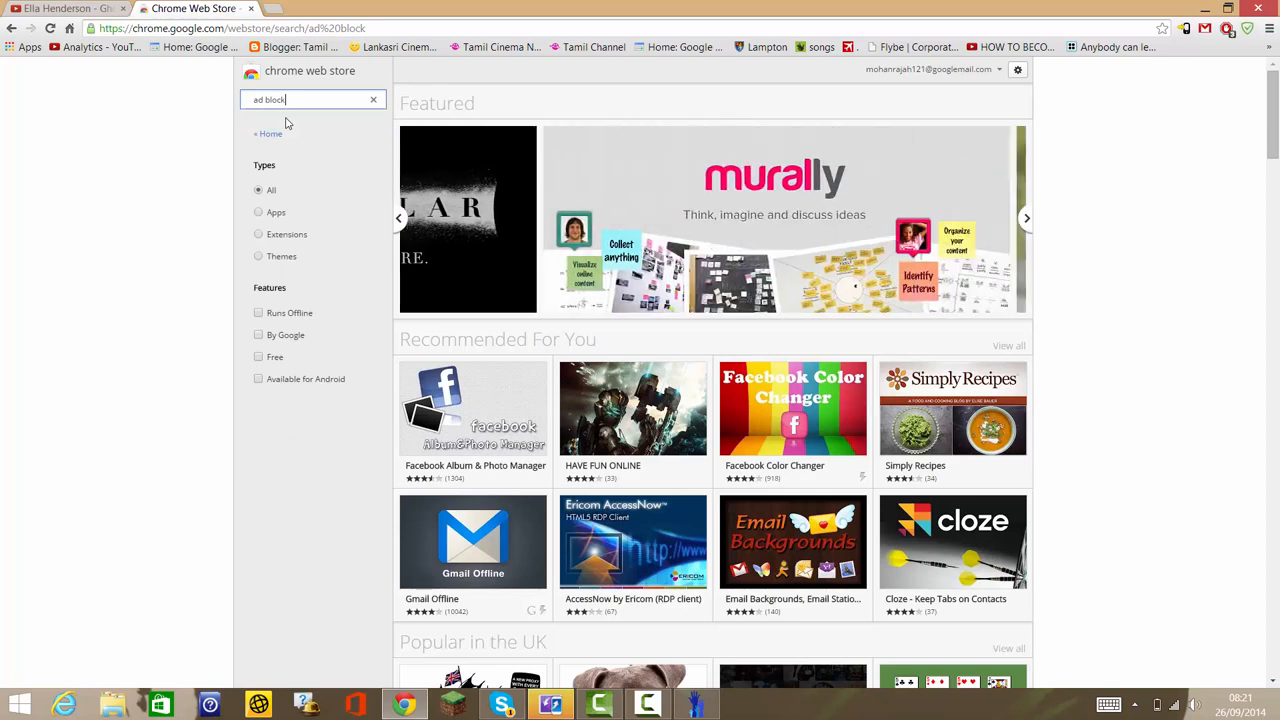
key("Return")
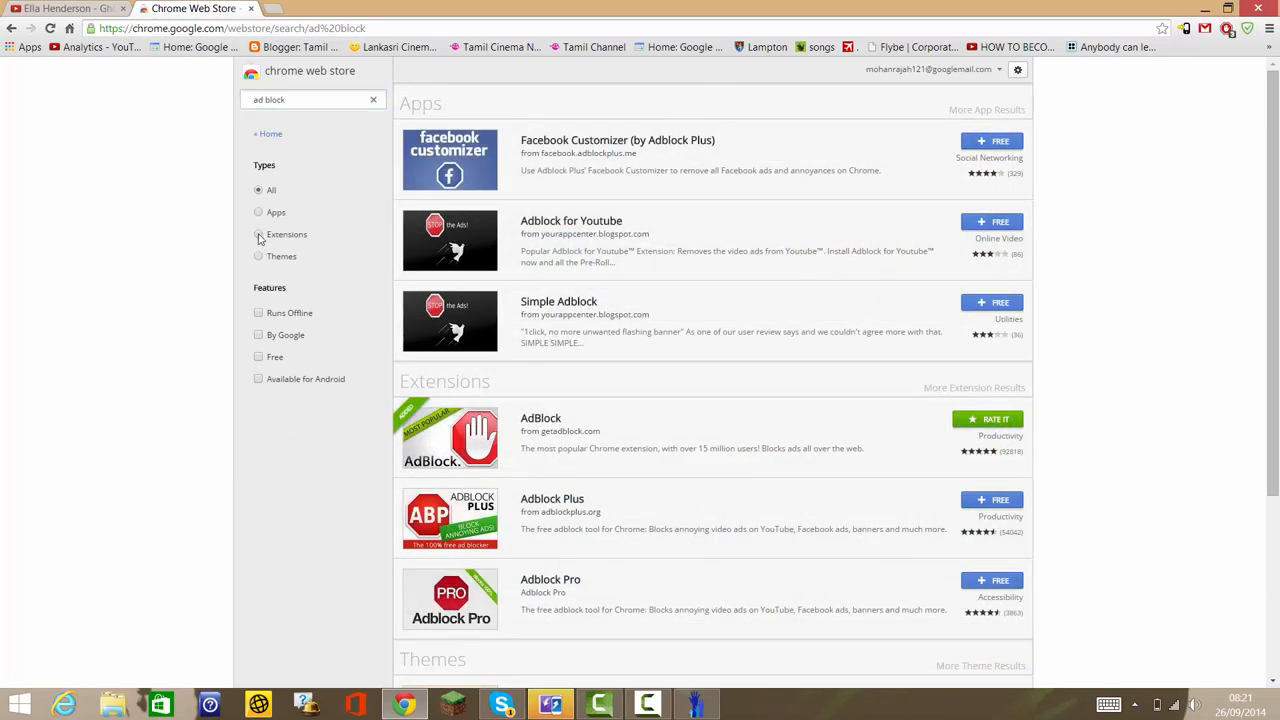
left_click(258, 234)
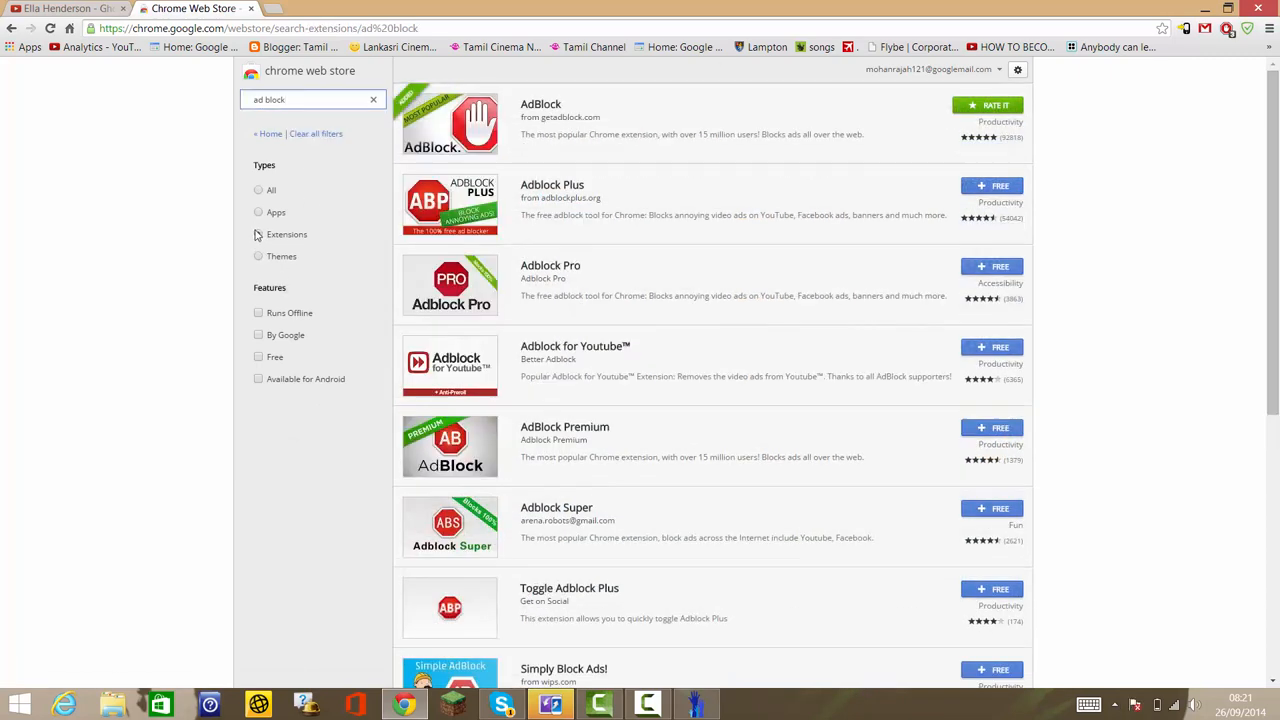
left_click(258, 234)
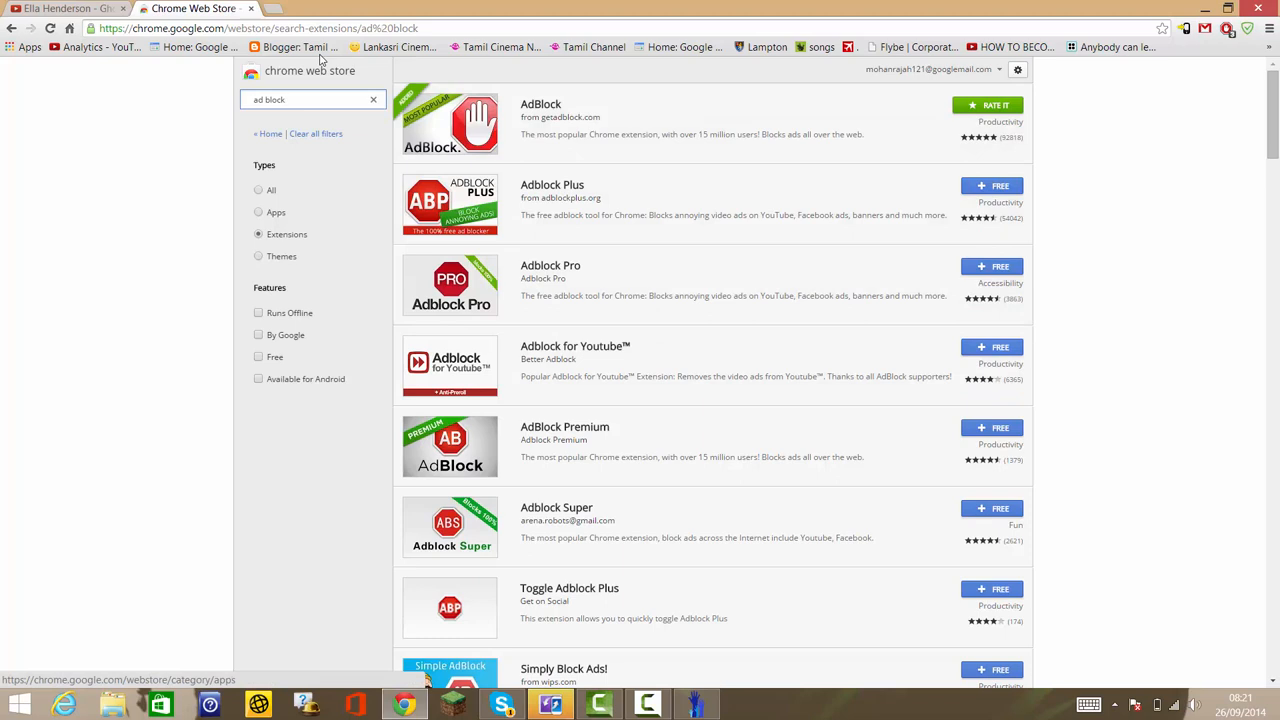
left_click(250, 28)
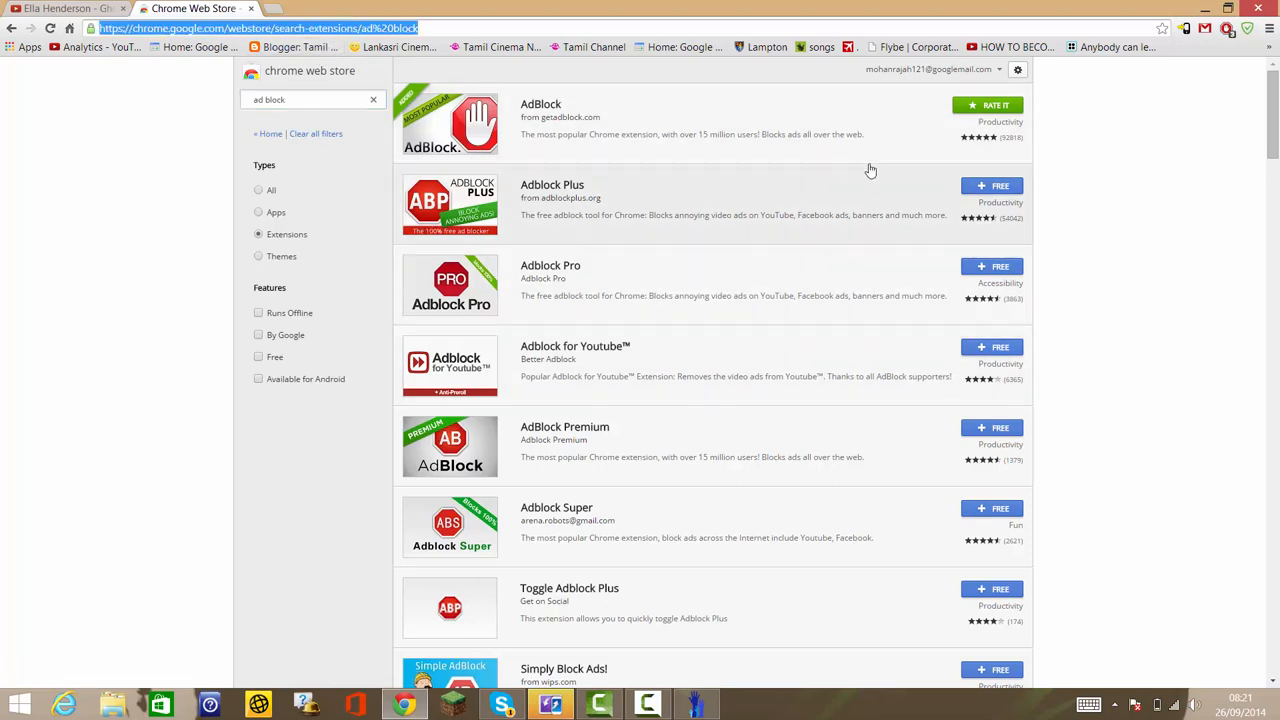
mouse_move(935, 139)
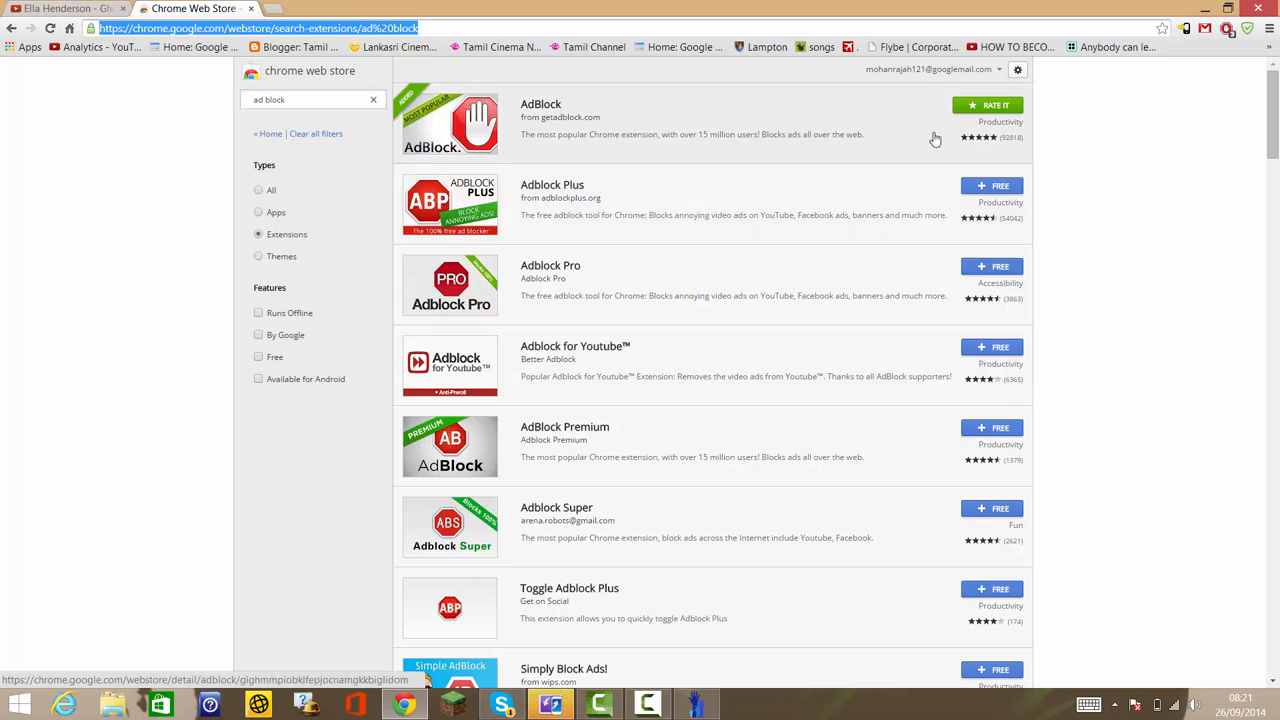
left_click(190, 8)
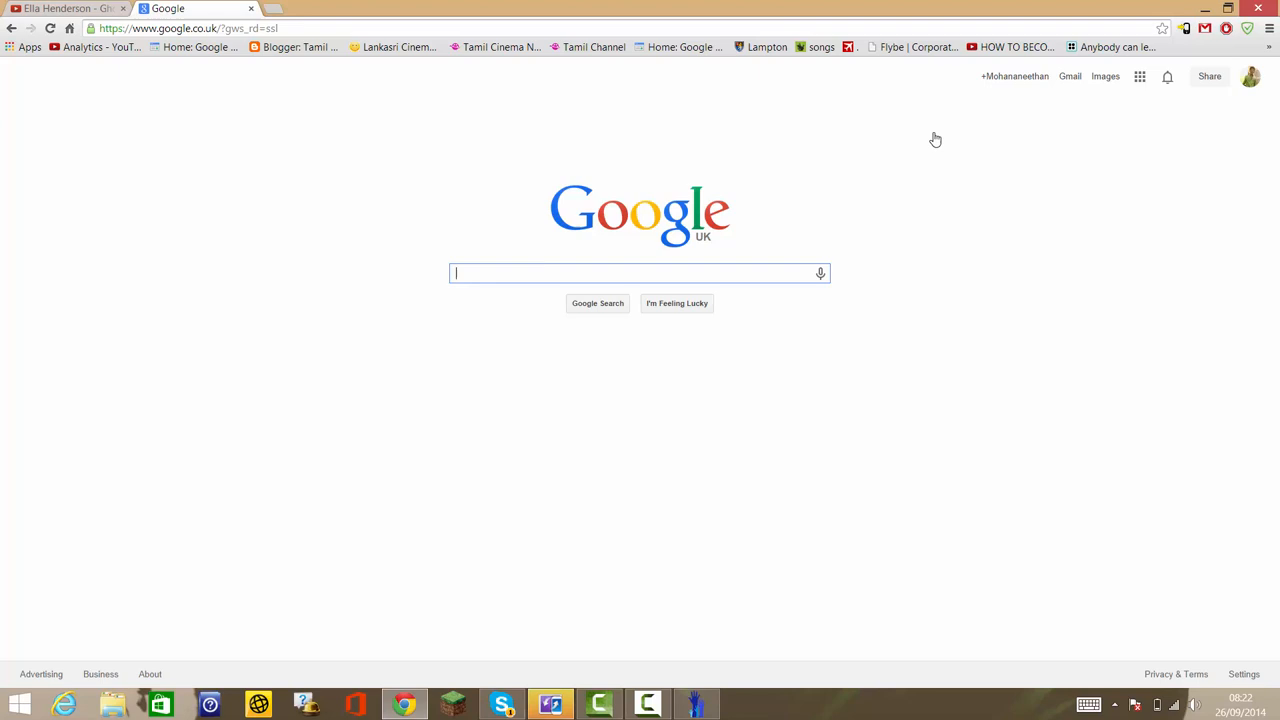
Search Google for 'online movies' and open moviesonline1.co from the results
type("online")
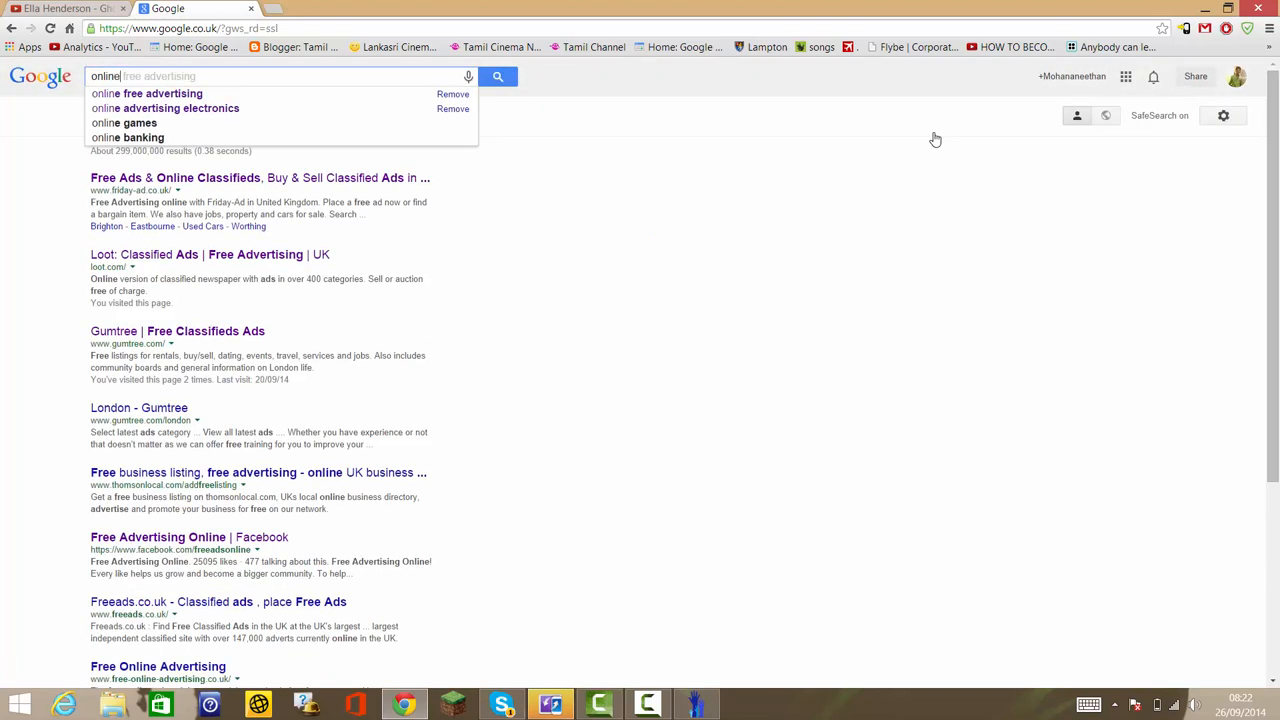
type("mi")
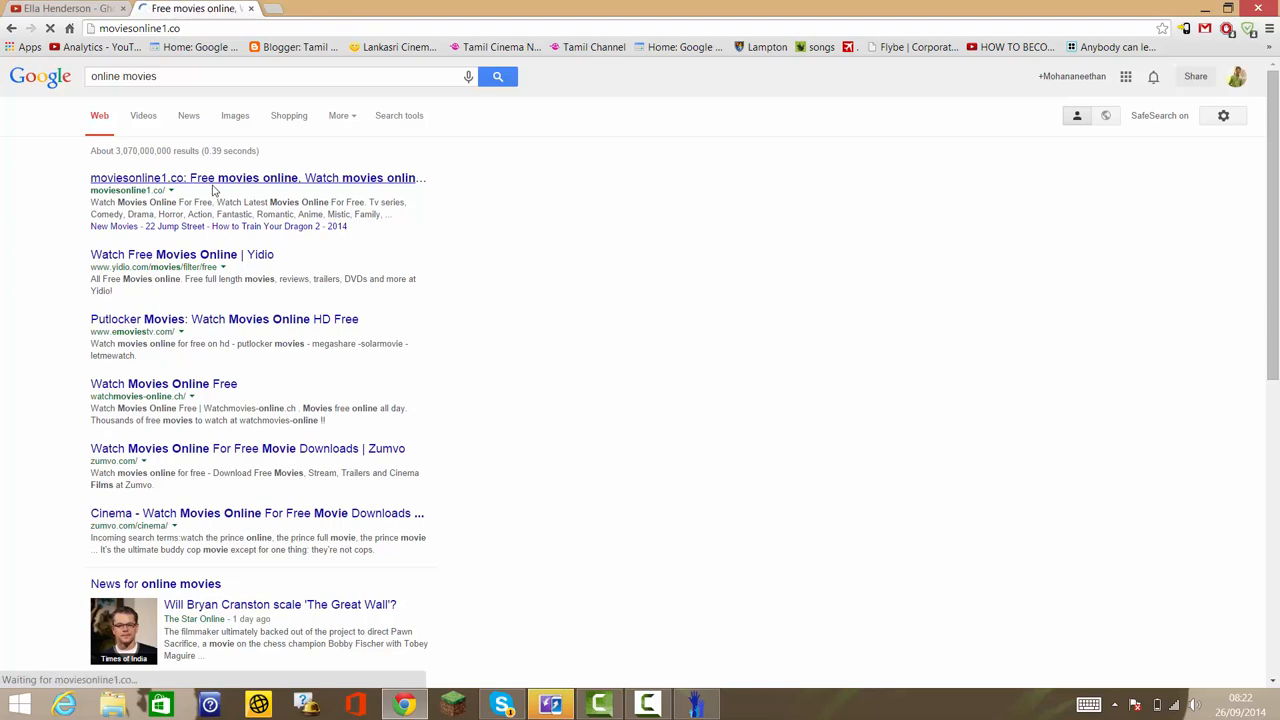
left_click(257, 177)
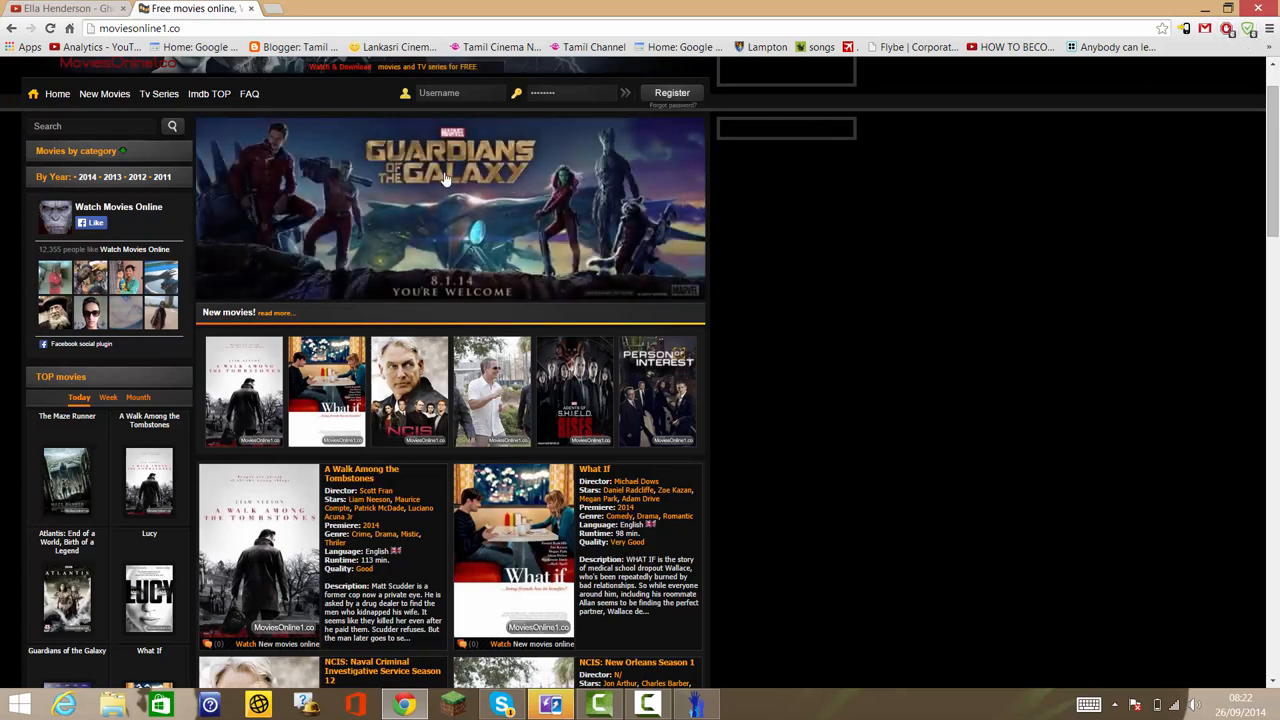
Open the Guardians of the Galaxy page, then disable AdBlock and Adguard AdBlocker in Extensions
left_click(452, 180)
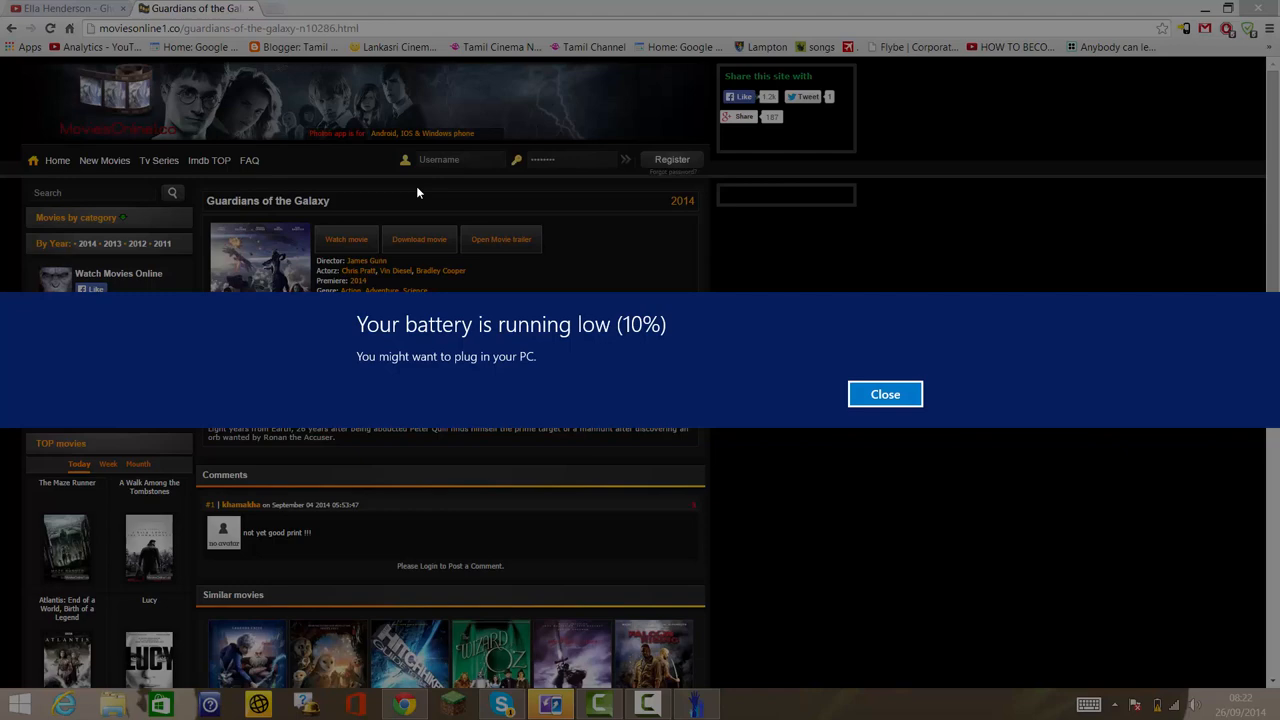
left_click(885, 393)
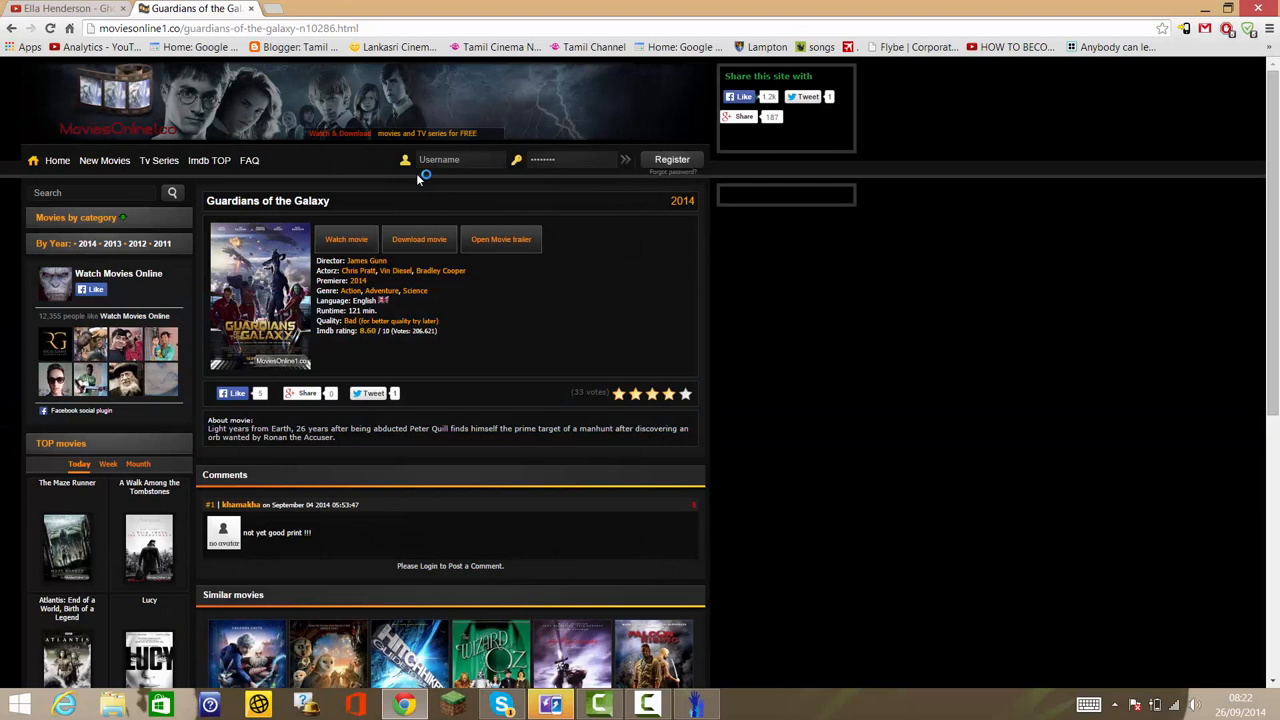
mouse_move(260, 120)
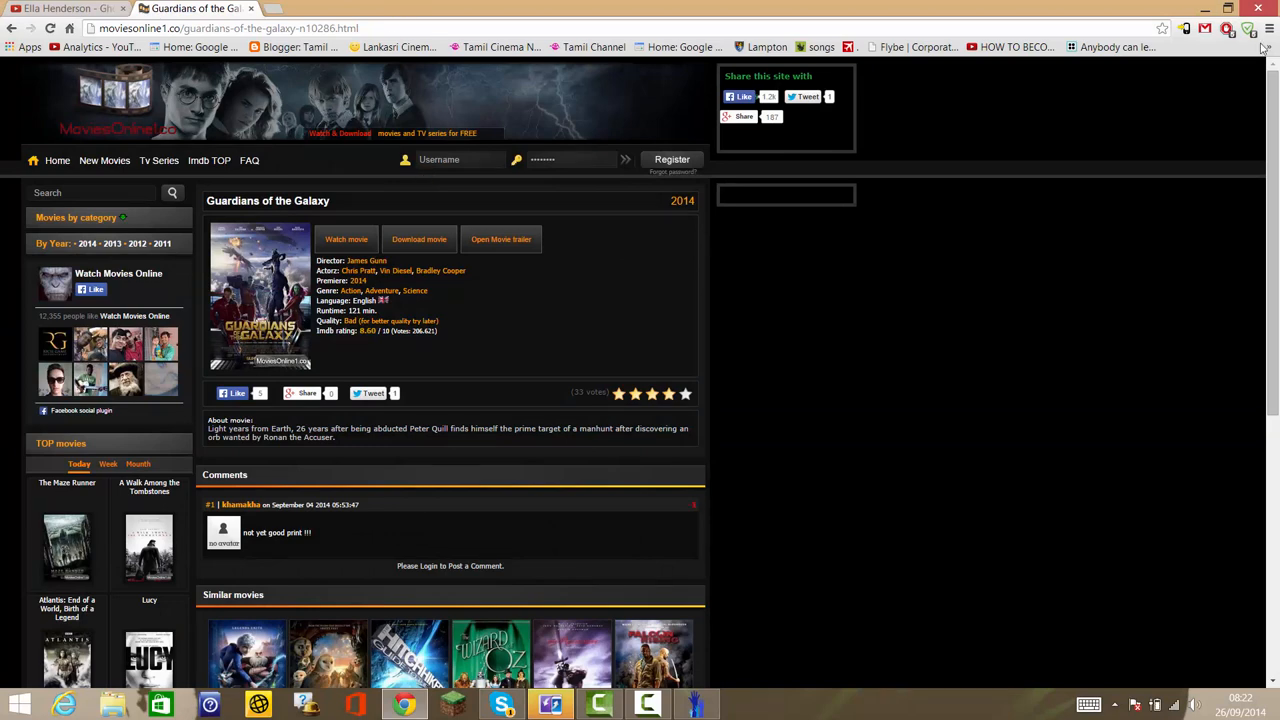
left_click(1269, 28)
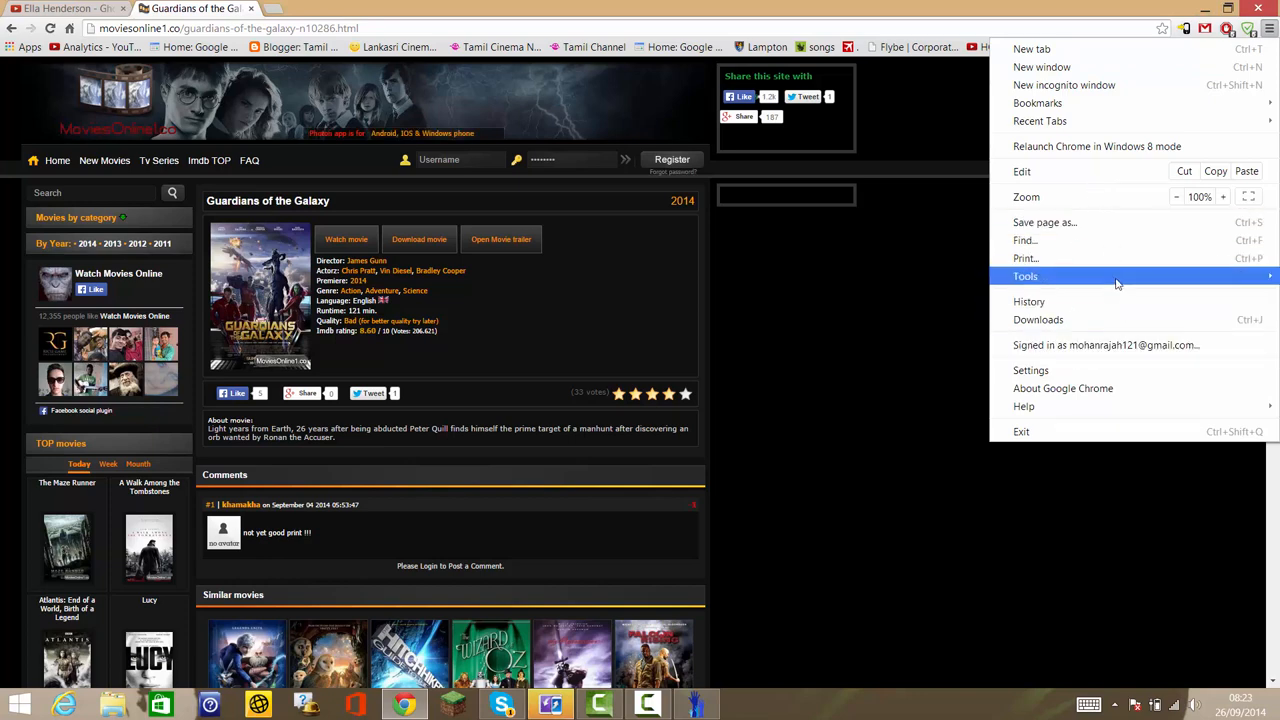
left_click(1025, 276)
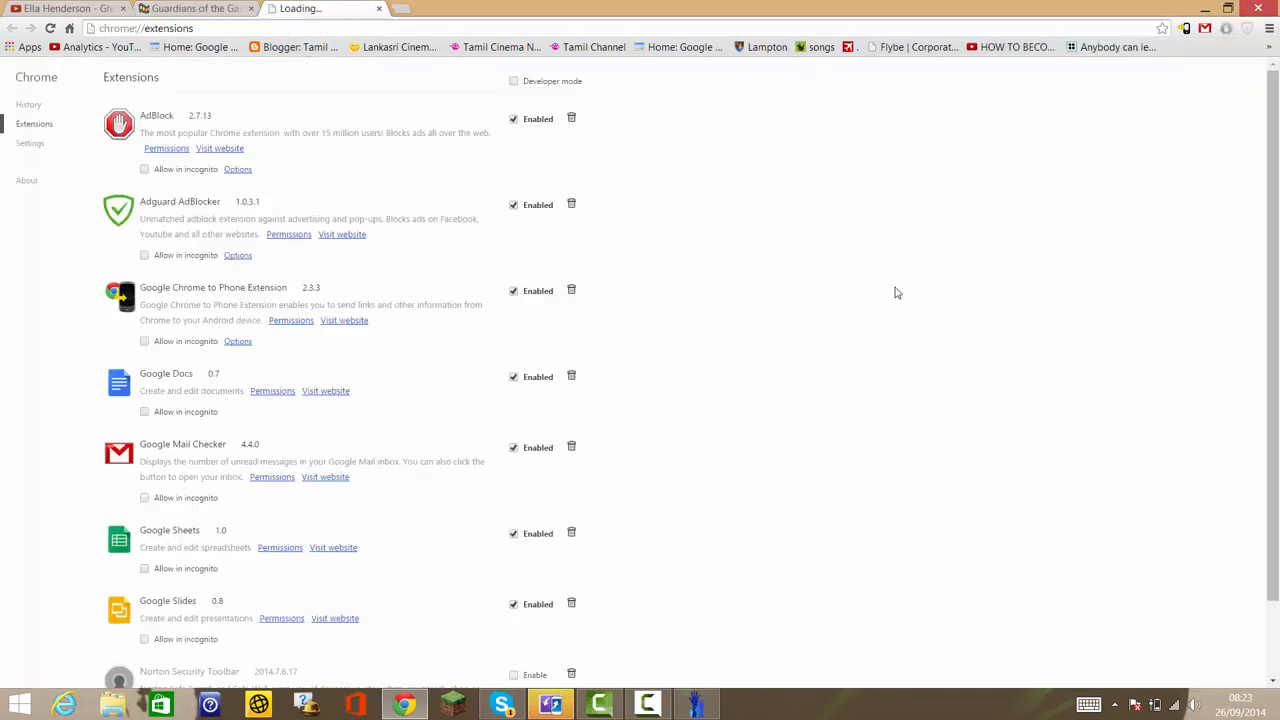
left_click(513, 118)
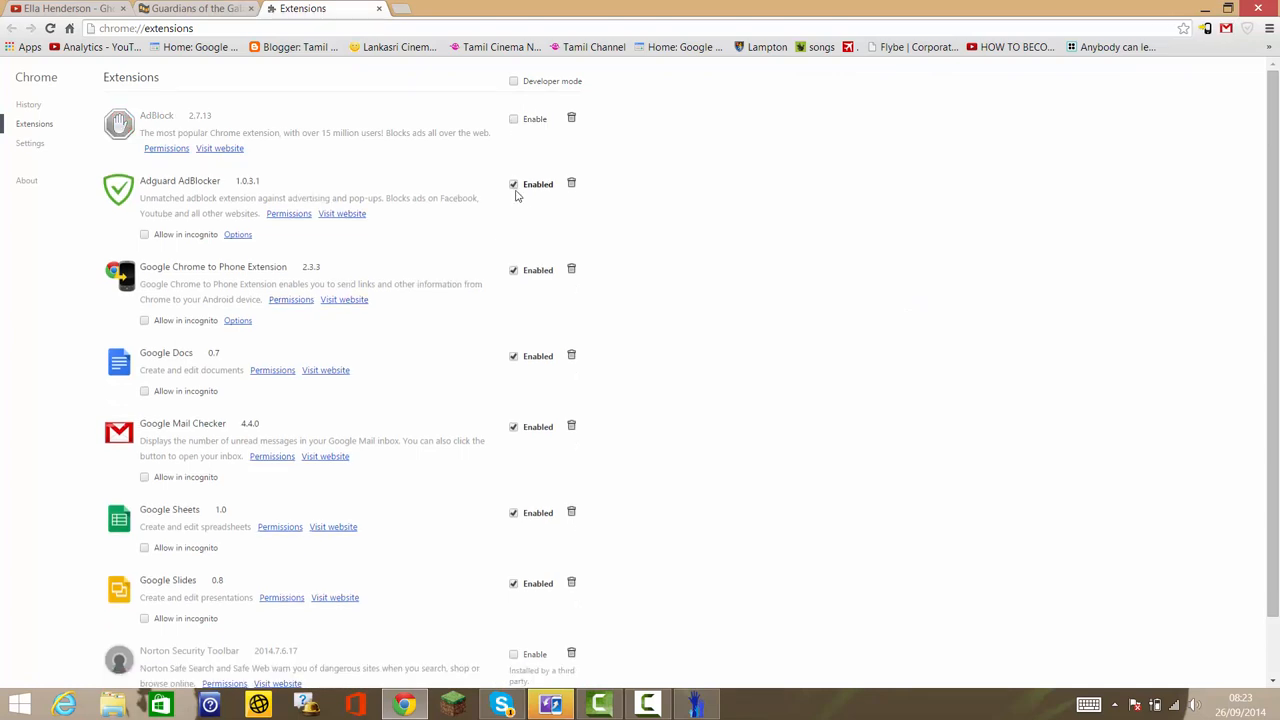
left_click(195, 9)
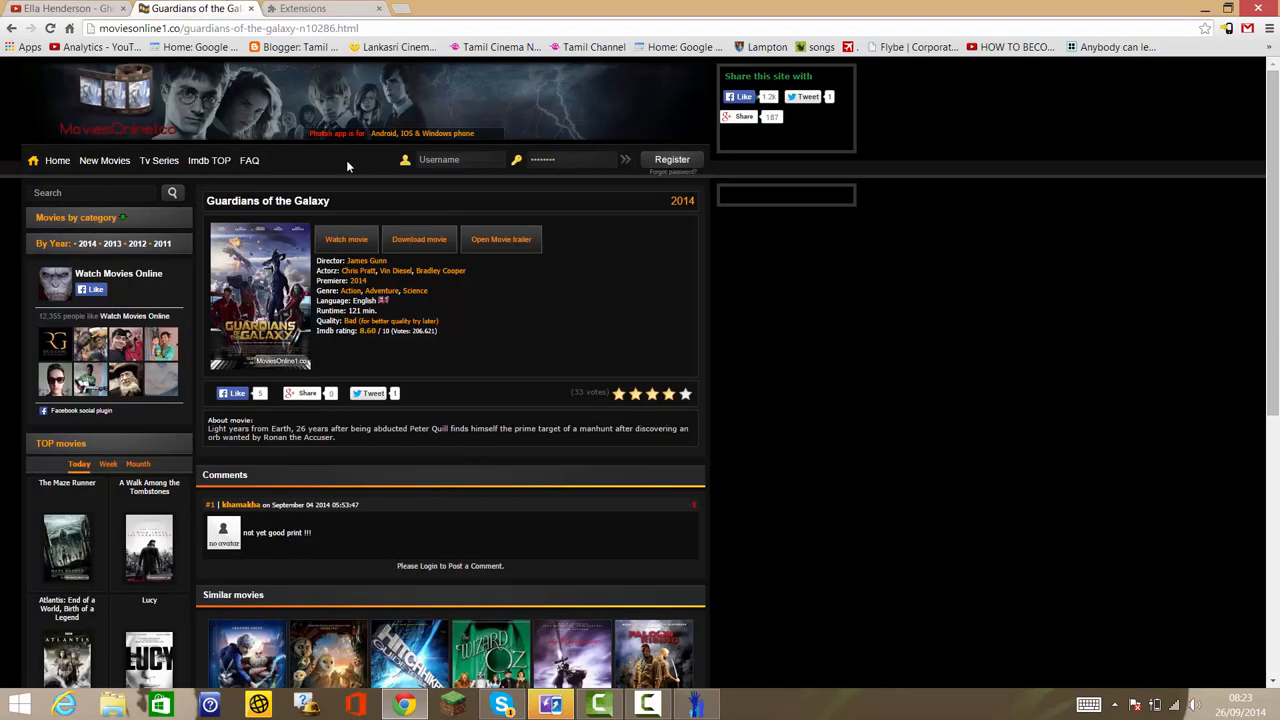
Return to the moviesonline1.co home page and open the Lucy movie page
left_click(11, 28)
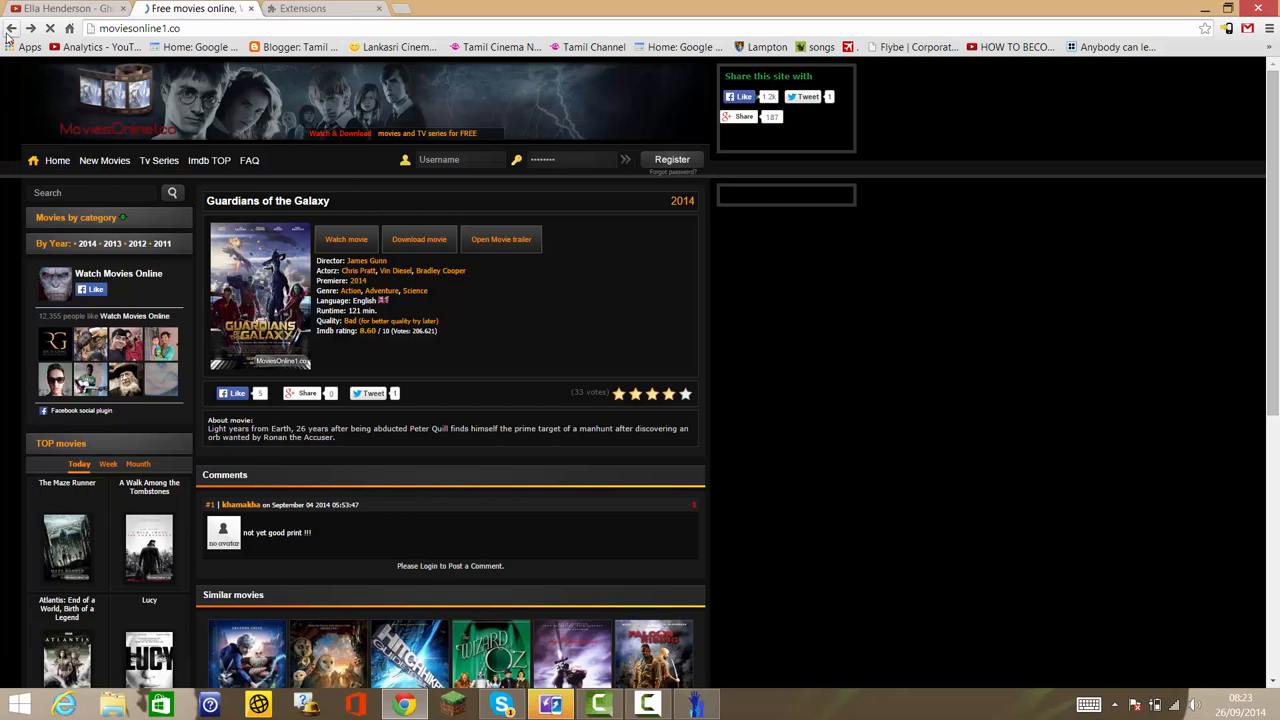
left_click(11, 28)
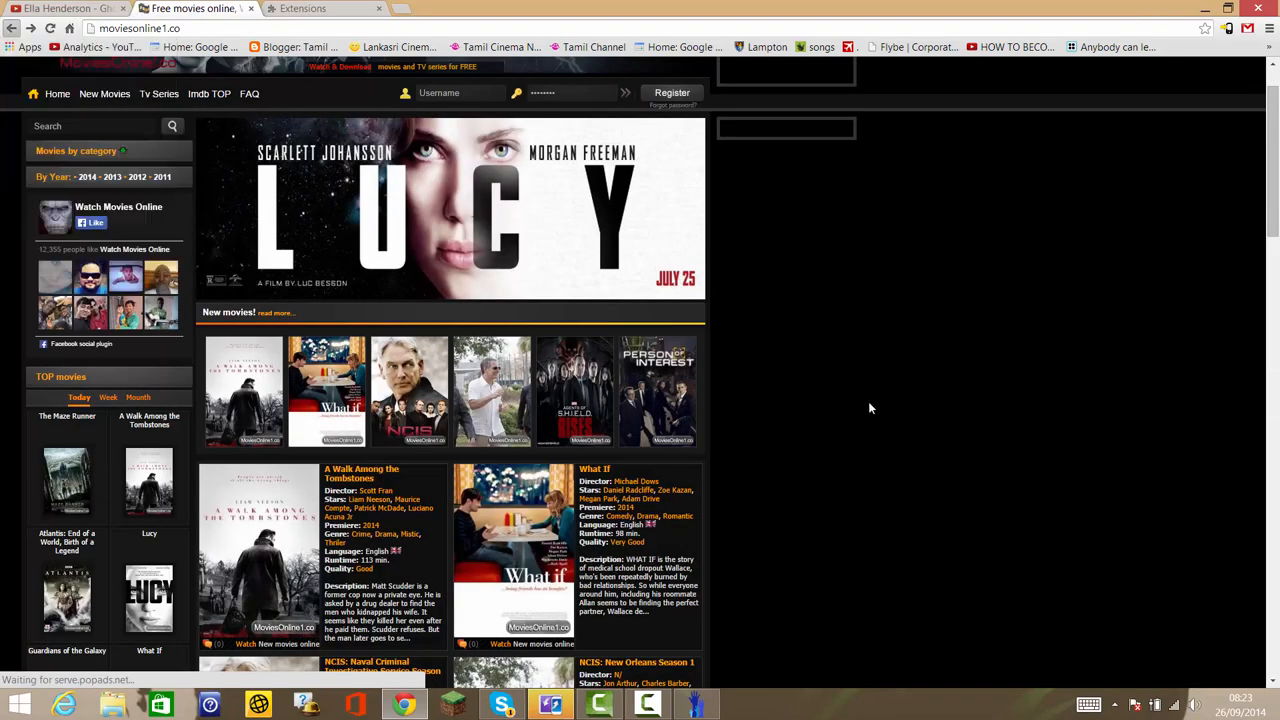
left_click(438, 210)
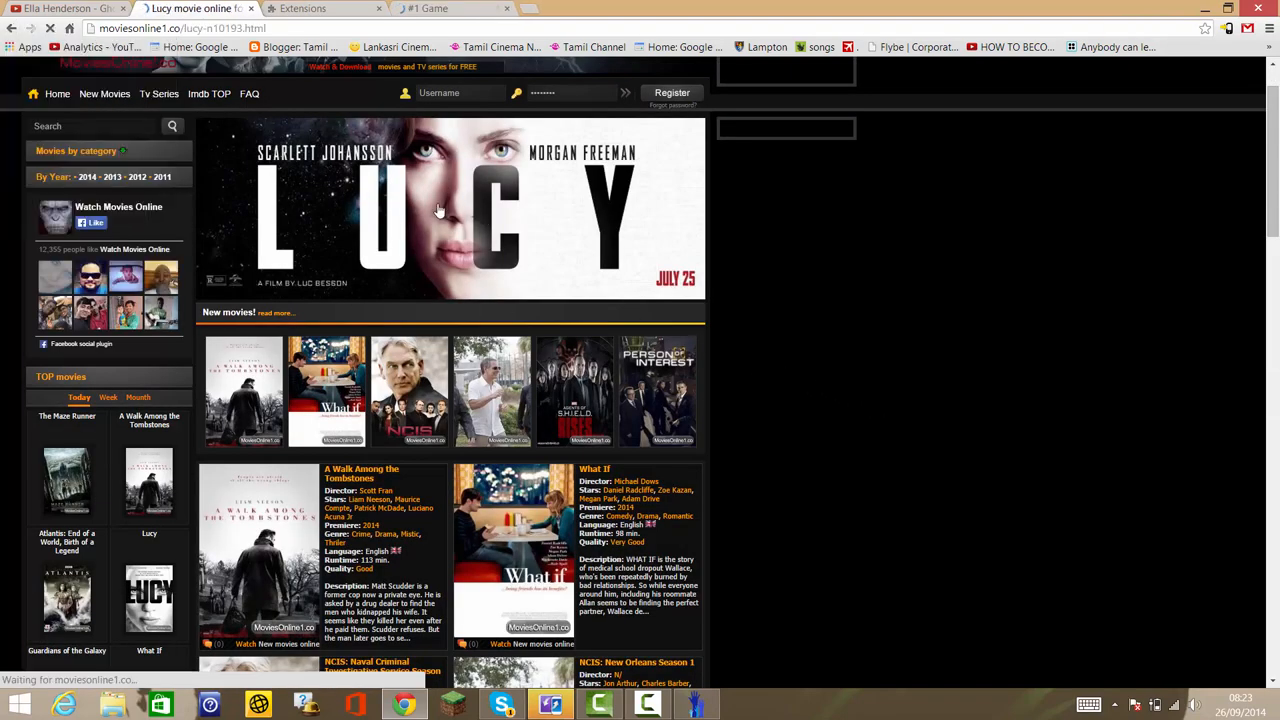
left_click(428, 8)
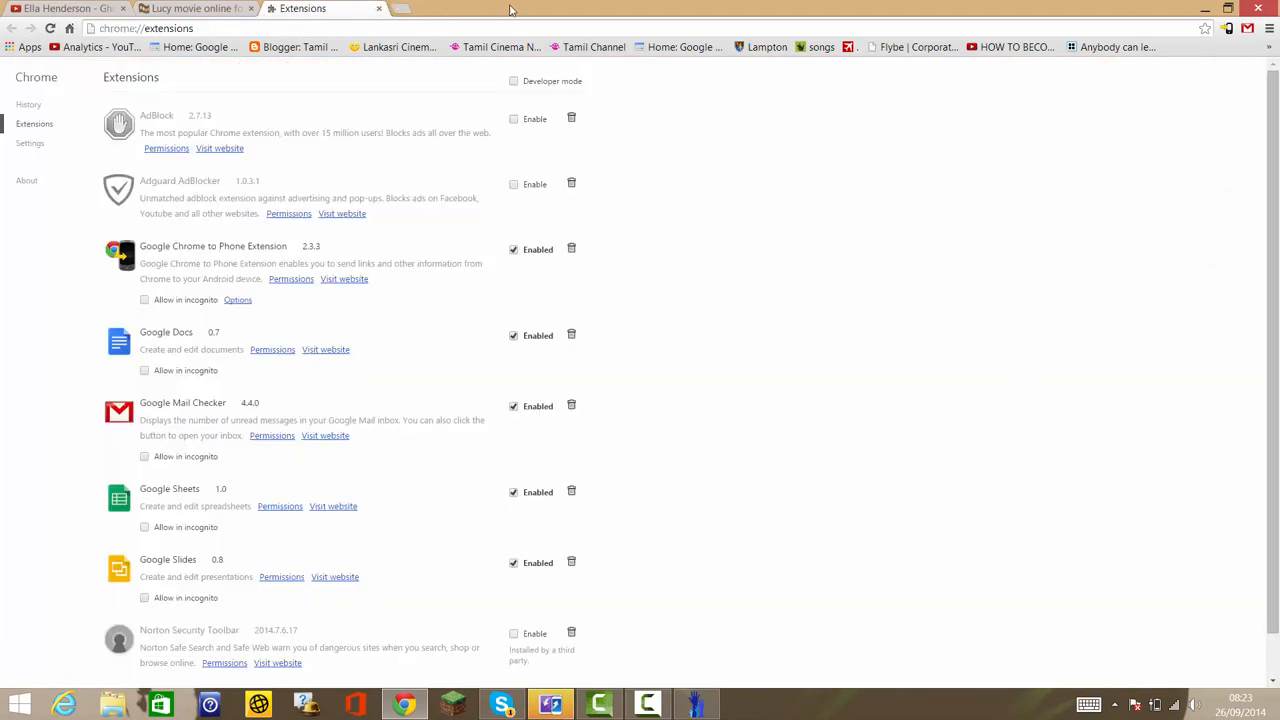
Close the William Hill pop-up ad tab and go back to the extensions list
left_click(190, 8)
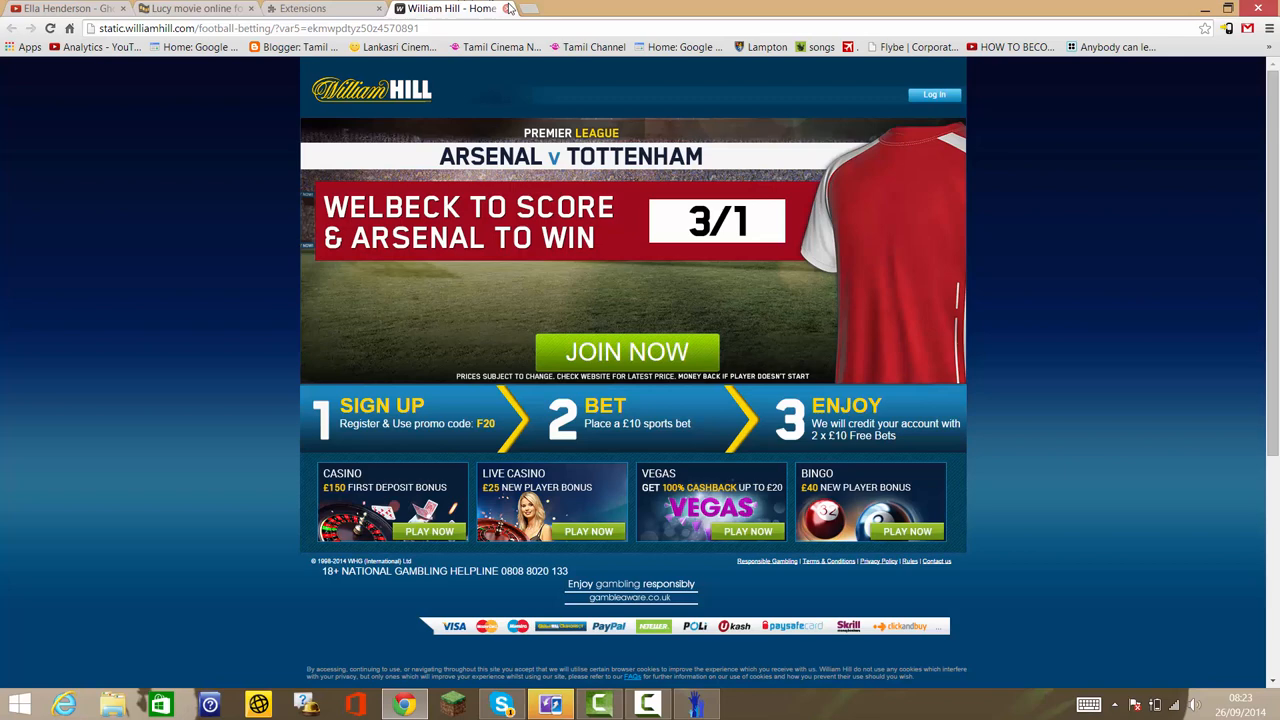
left_click(315, 8)
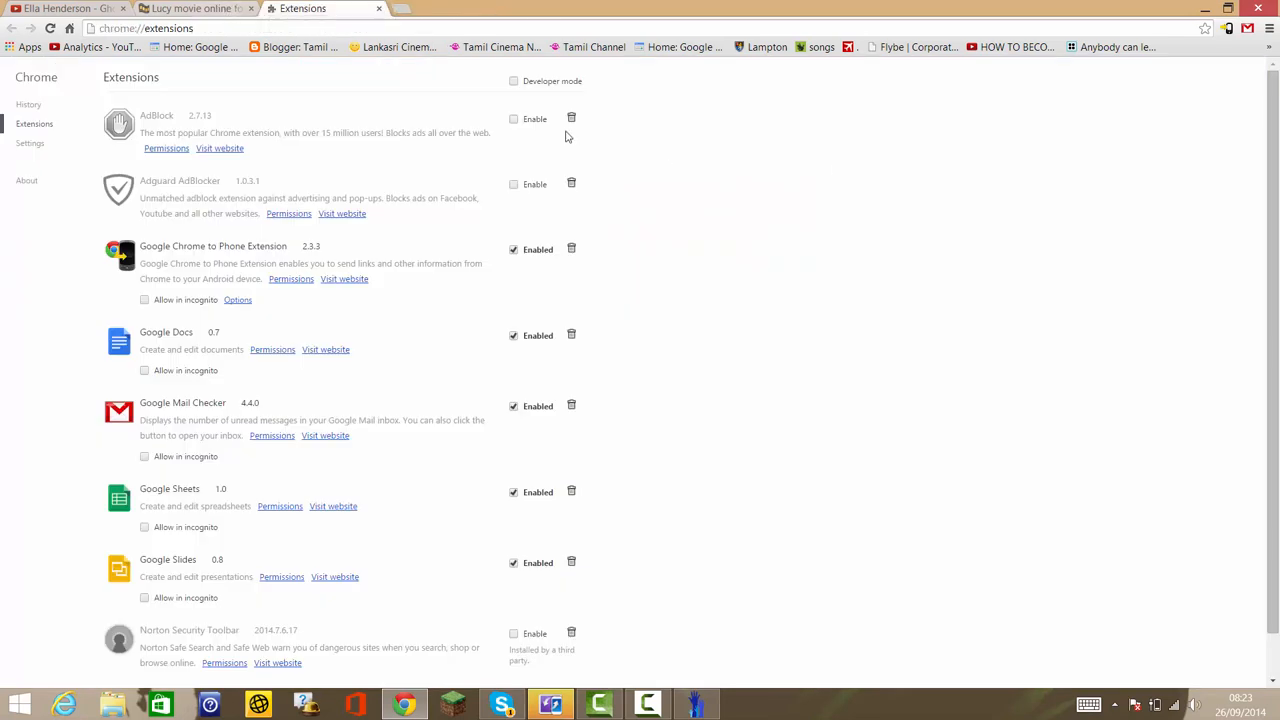
left_click(513, 119)
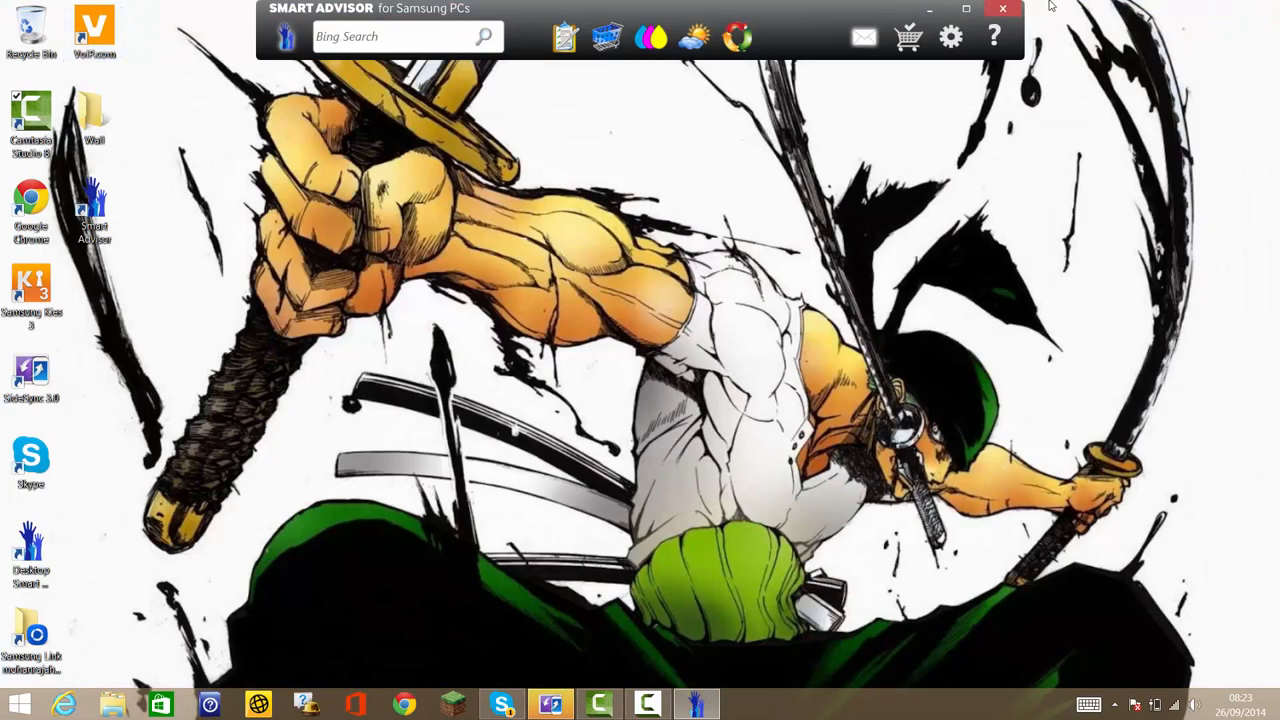
Close the Smart Advisor toolbar on the Windows desktop
left_click(1002, 9)
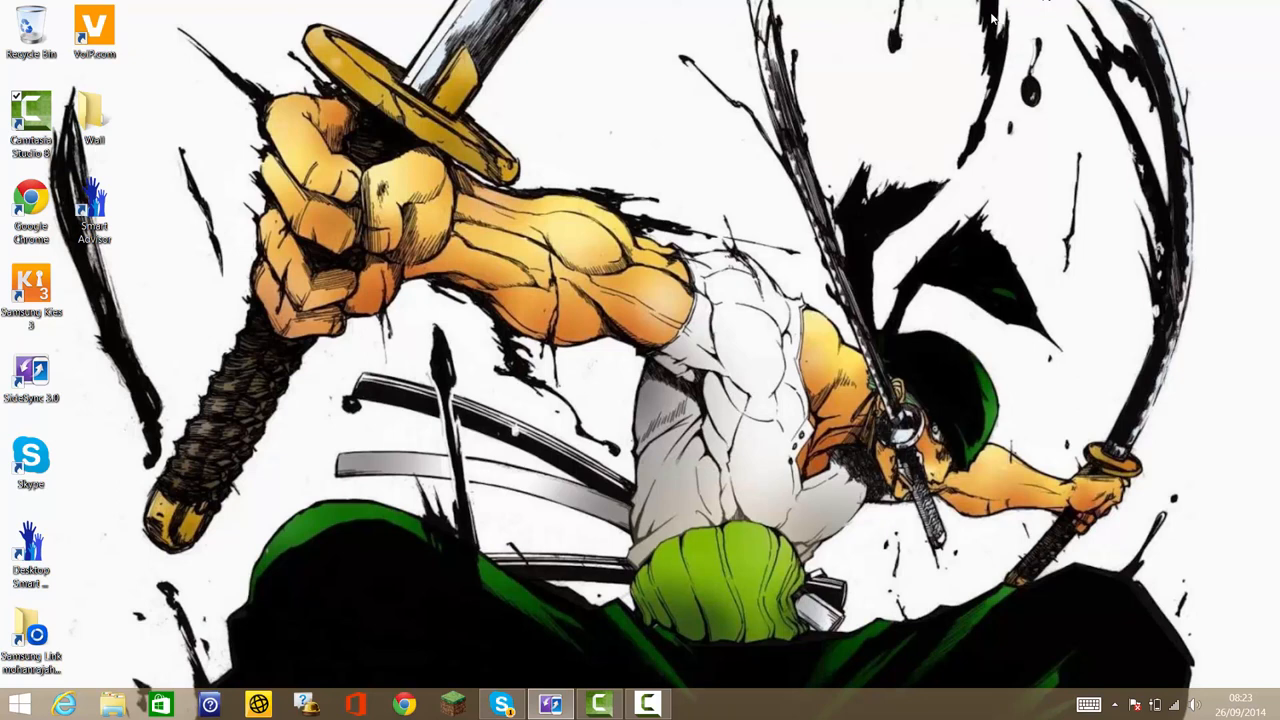
mouse_move(985, 12)
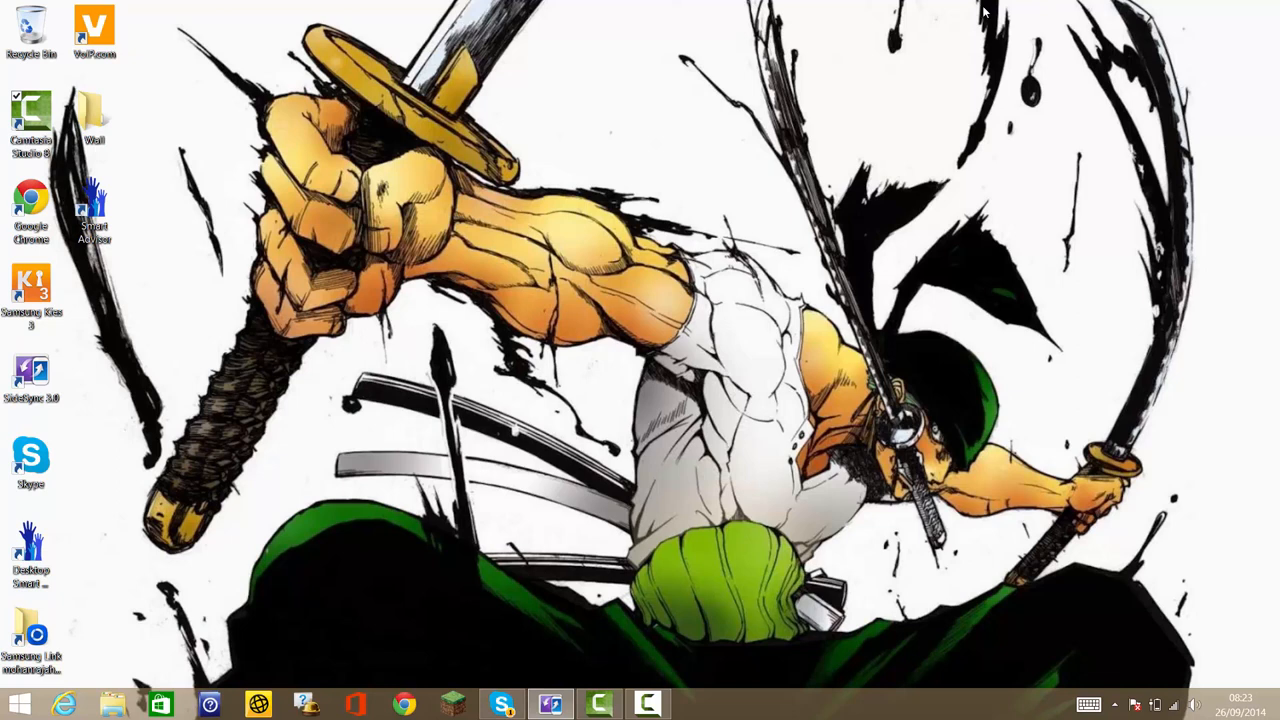
mouse_move(975, 8)
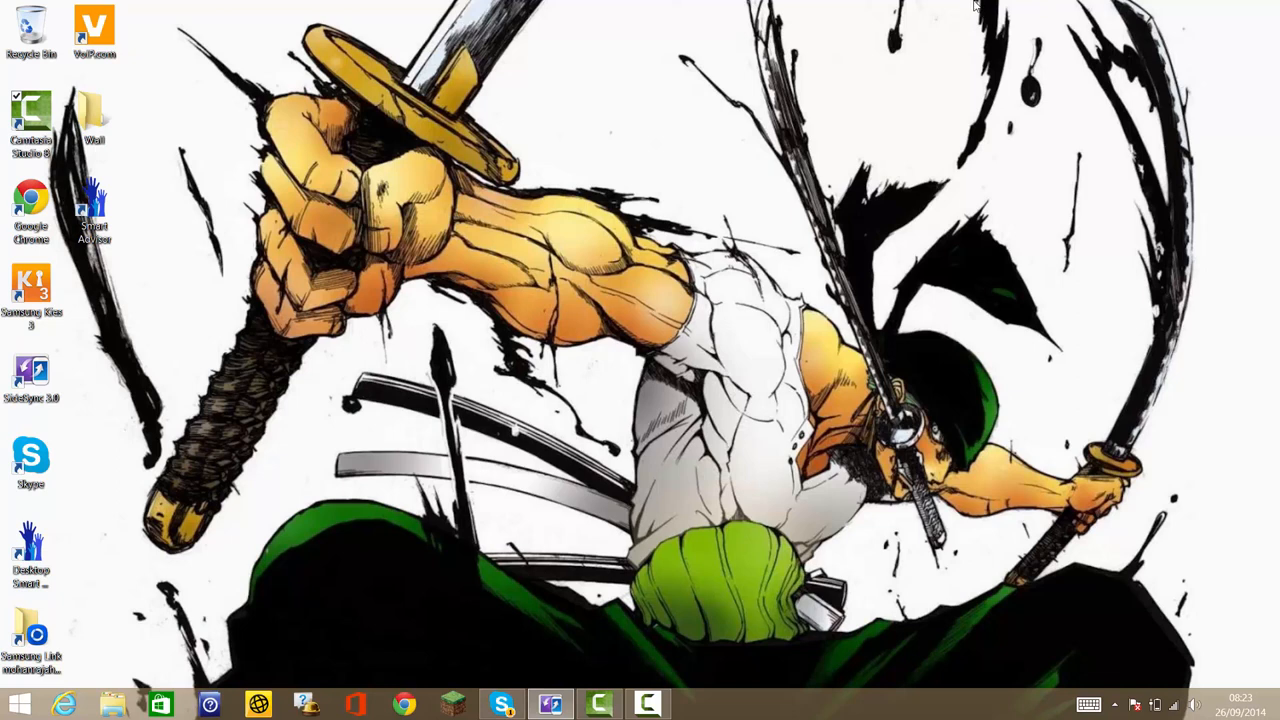
mouse_move(983, 5)
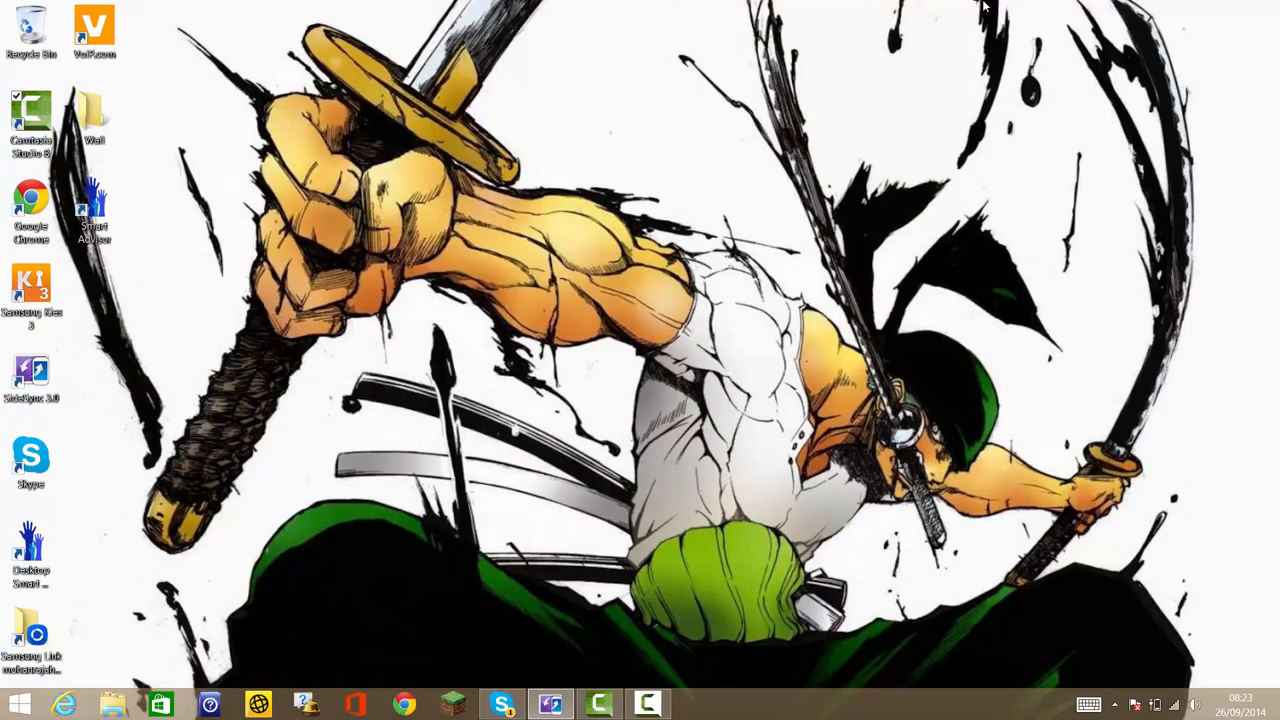